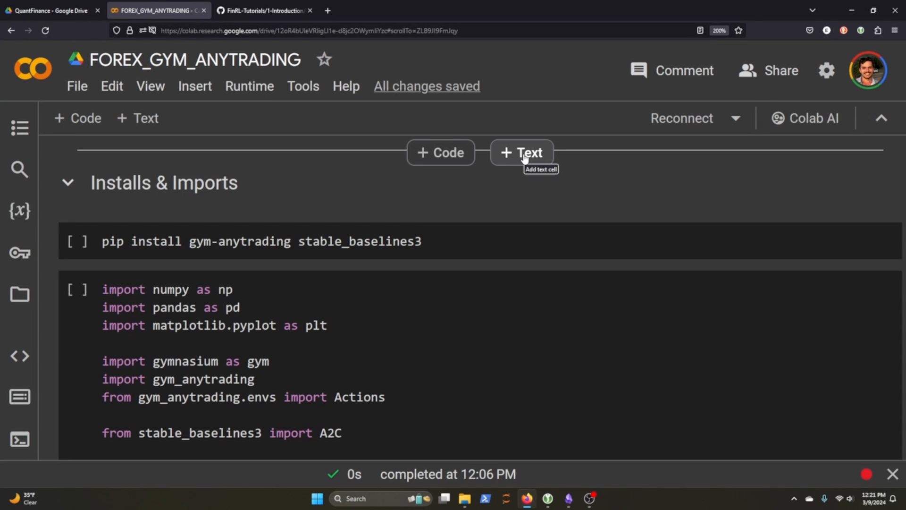
{"action": "mouse_move", "coordinate": [524, 149]}
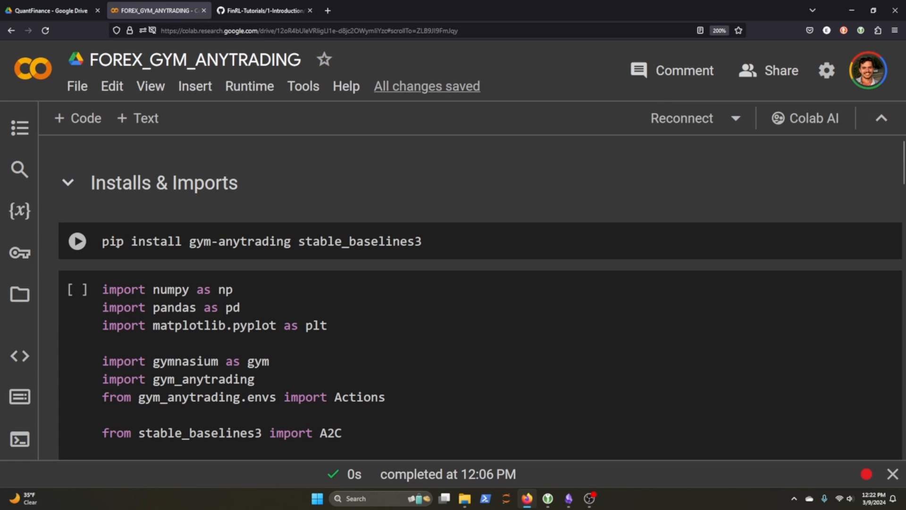
- Run the pip cell installing gym-anytrading and stable_baselines3 once the runtime connects
{"action": "left_click", "coordinate": [77, 241]}
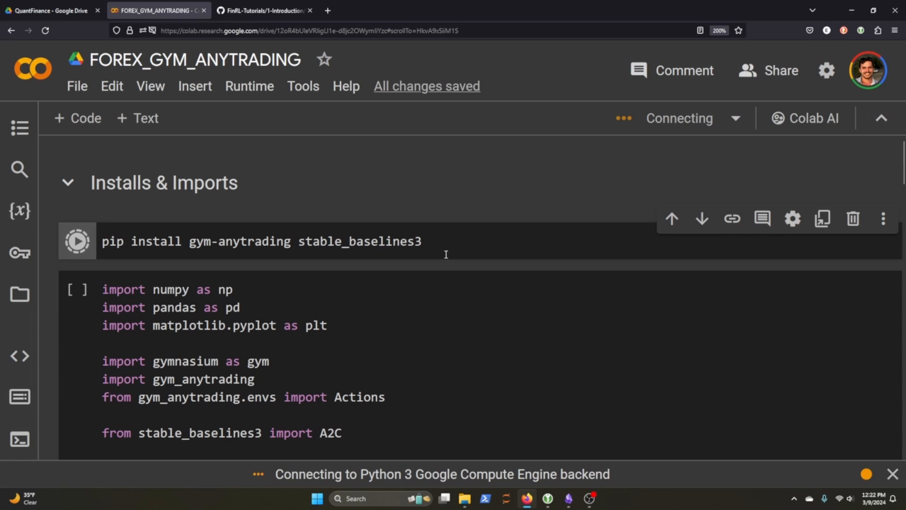
{"action": "left_click", "coordinate": [77, 241]}
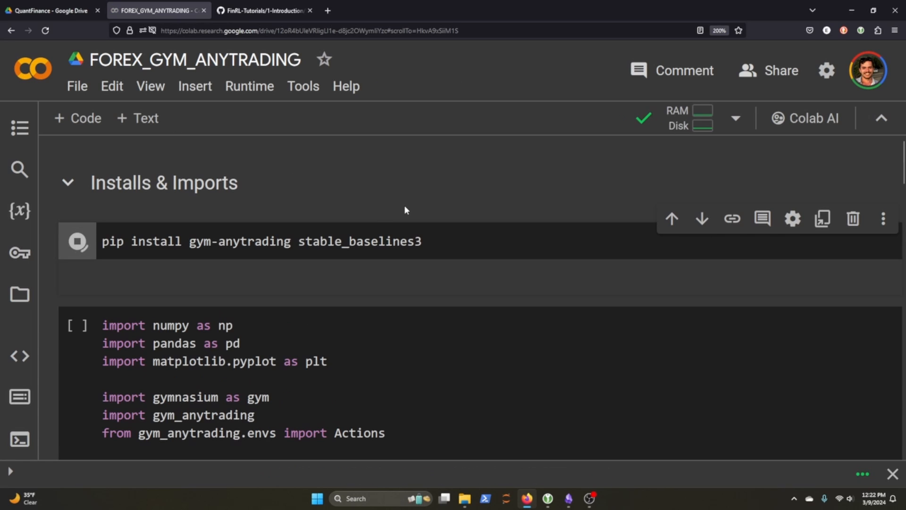
{"action": "left_click", "coordinate": [79, 240]}
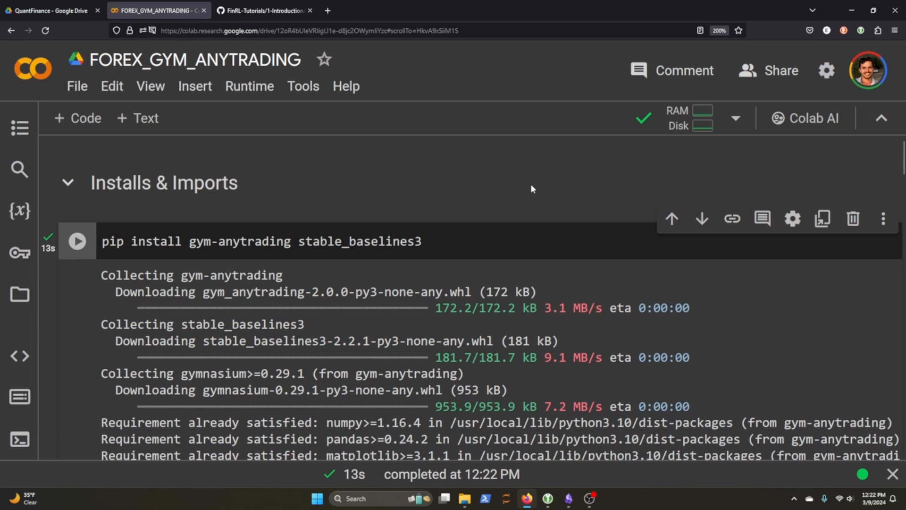
{"action": "scroll", "scroll_direction": "down", "scroll_amount": 3}
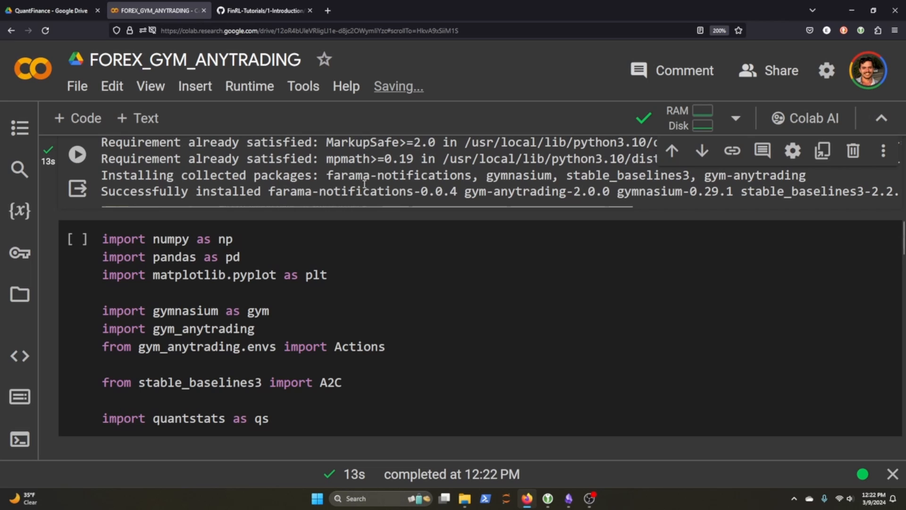
- Review the numpy, pandas and matplotlib imports and comment out 'import quantstats as qs'
{"action": "left_click_drag", "start_coordinate": [103, 239], "coordinate": [259, 275]}
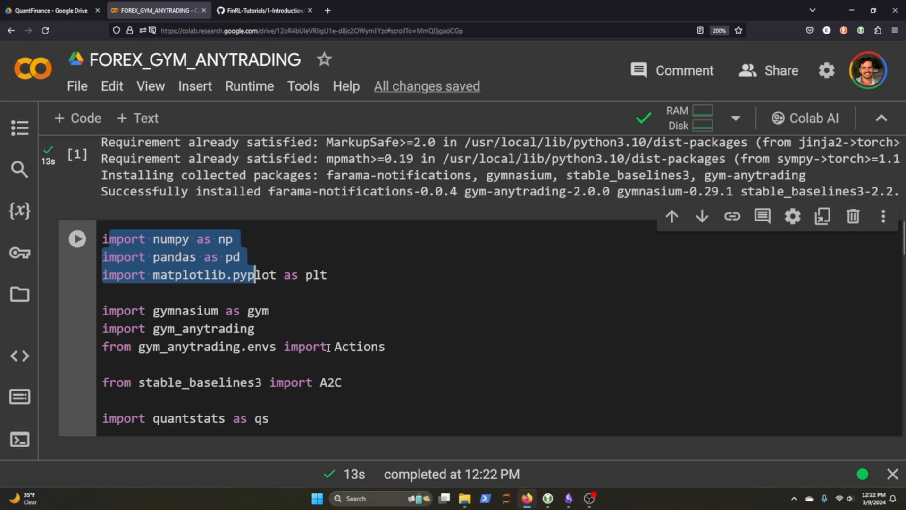
{"action": "scroll", "scroll_direction": "down", "scroll_amount": 3}
{"action": "type", "text": "#"}
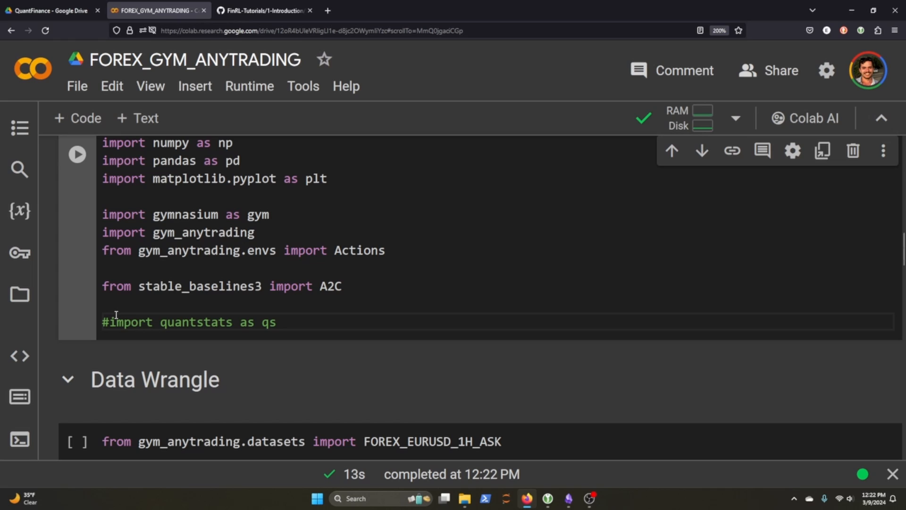
{"action": "double_click", "coordinate": [169, 322]}
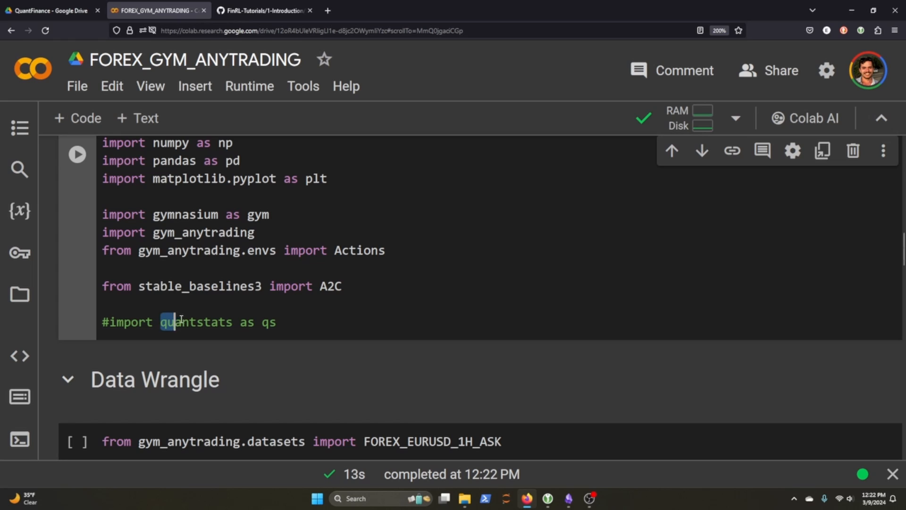
{"action": "double_click", "coordinate": [196, 321]}
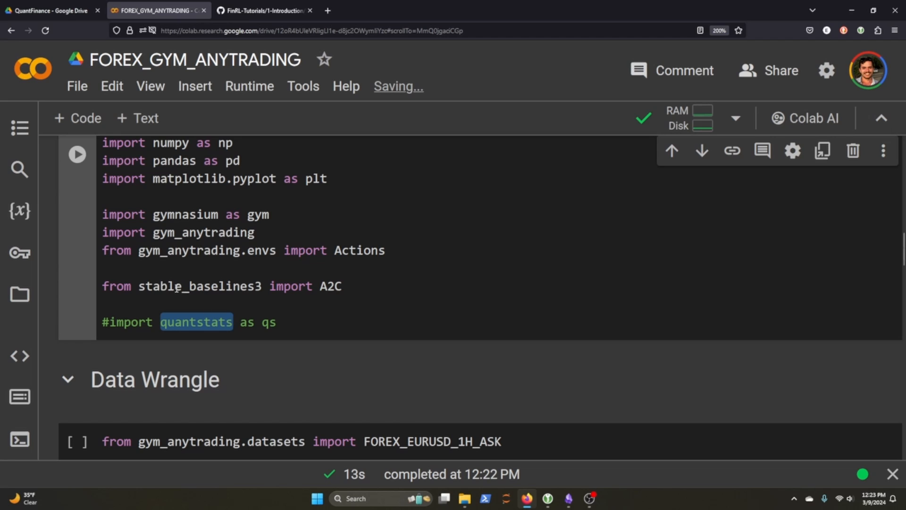
- Run the imports cell so the libraries load without quantstats
{"action": "left_click", "coordinate": [76, 154]}
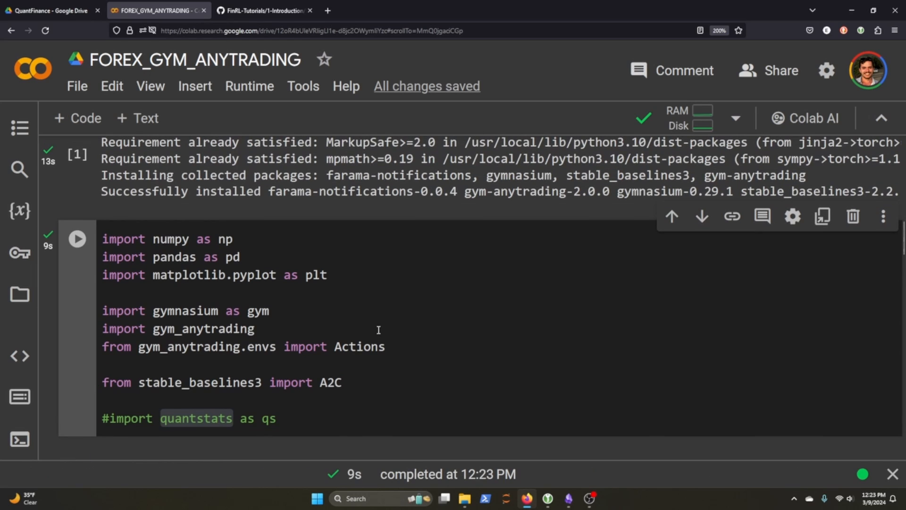
{"action": "scroll", "scroll_direction": "down", "scroll_amount": 3}
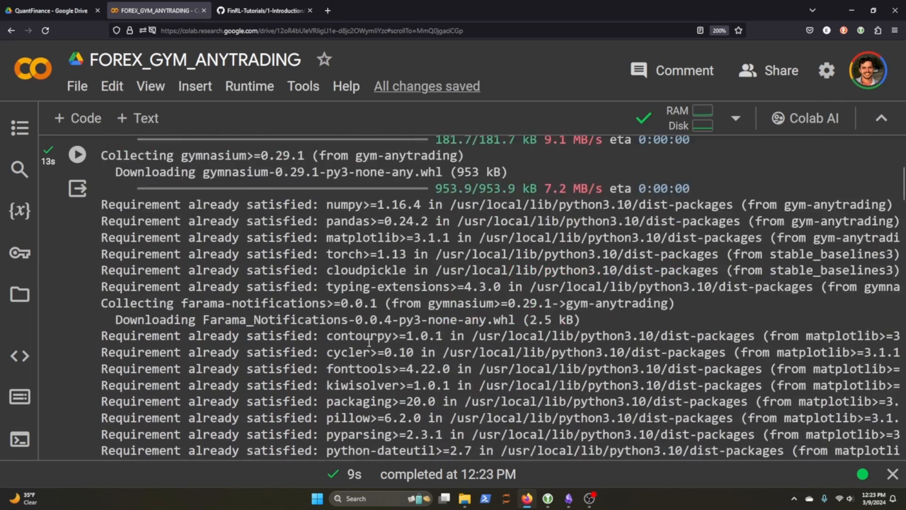
{"action": "scroll", "scroll_direction": "down", "scroll_amount": 3}
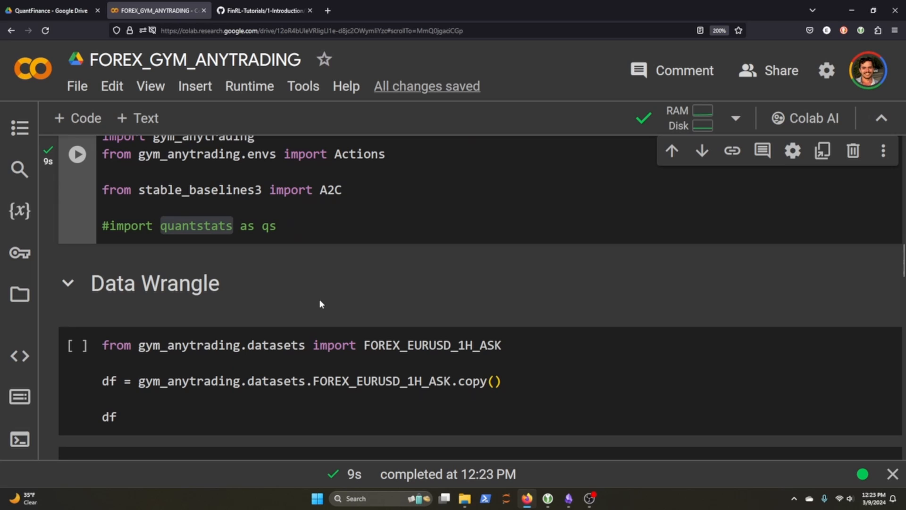
- Run the Data Wrangle cell loading FOREX_EURUSD_1H_ASK into df and review the 6225 × 5 table
{"action": "scroll", "scroll_direction": "down", "scroll_amount": 3}
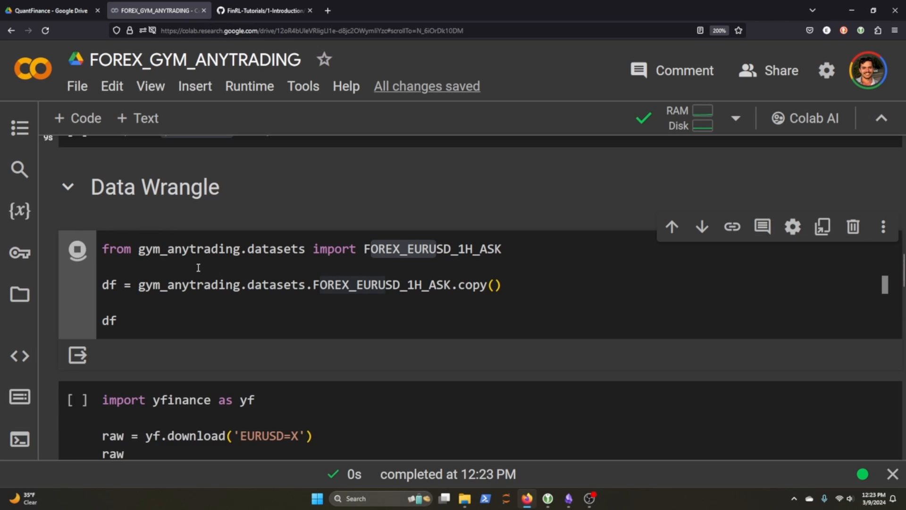
{"action": "left_click", "coordinate": [77, 251]}
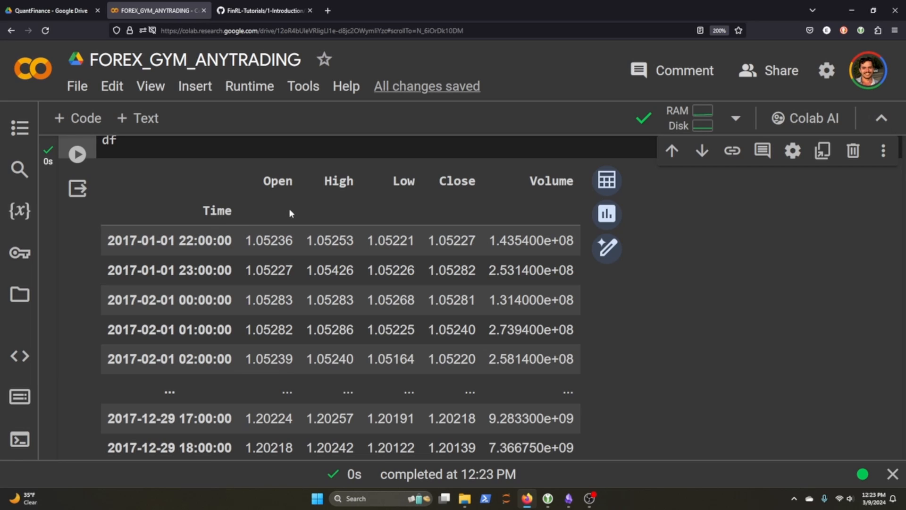
{"action": "mouse_move", "coordinate": [521, 213]}
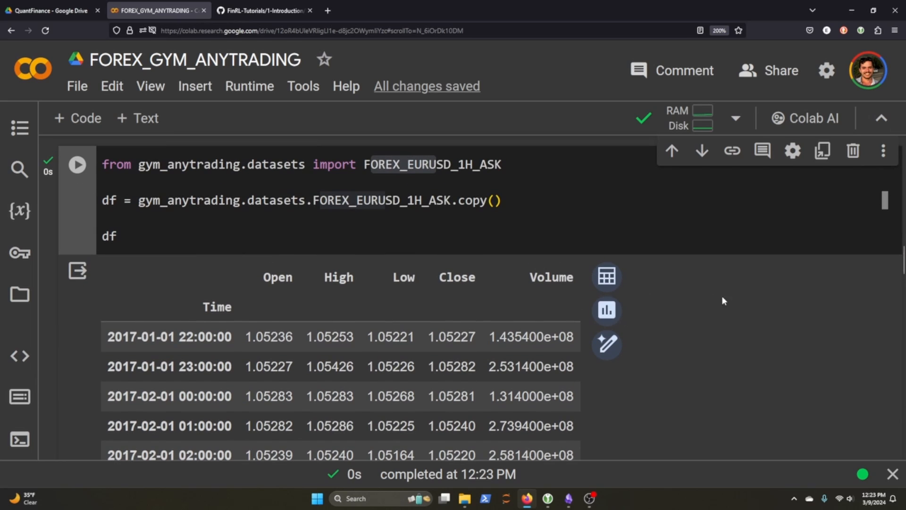
{"action": "mouse_move", "coordinate": [864, 294]}
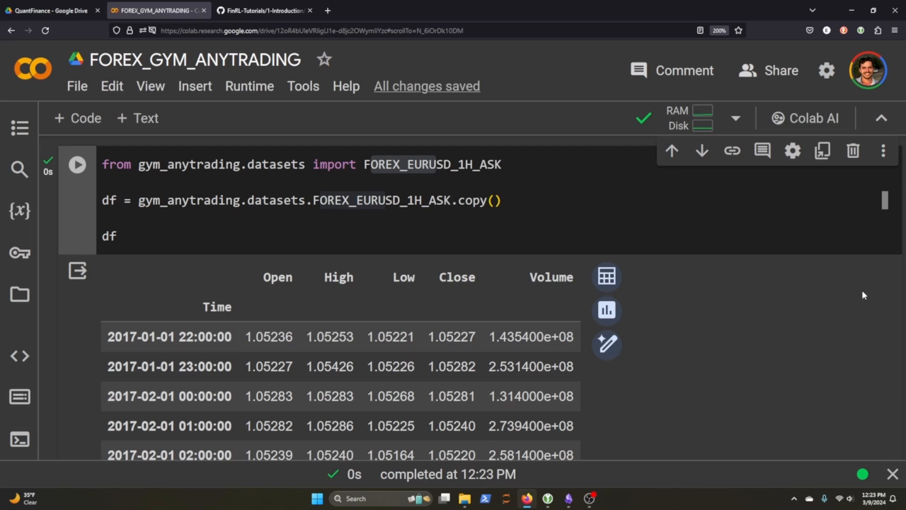
{"action": "mouse_move", "coordinate": [658, 239]}
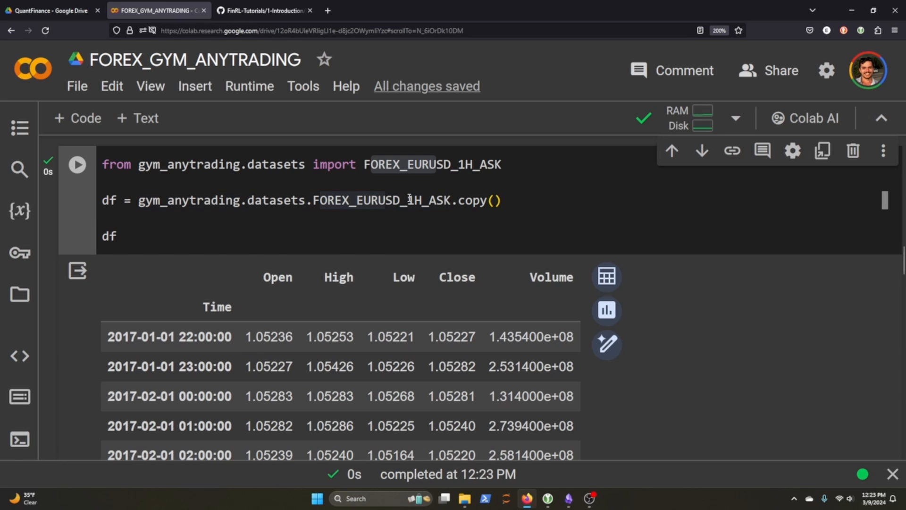
{"action": "scroll", "scroll_direction": "down", "scroll_amount": 3}
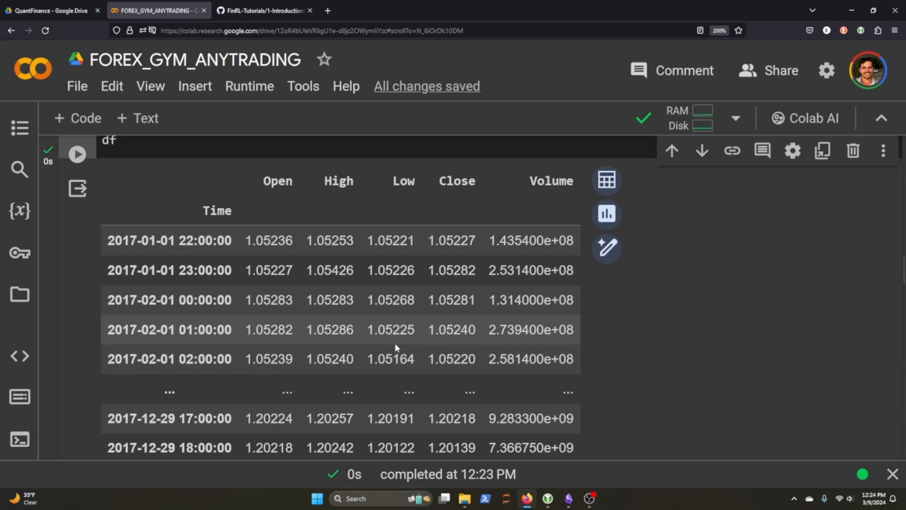
{"action": "mouse_move", "coordinate": [392, 334]}
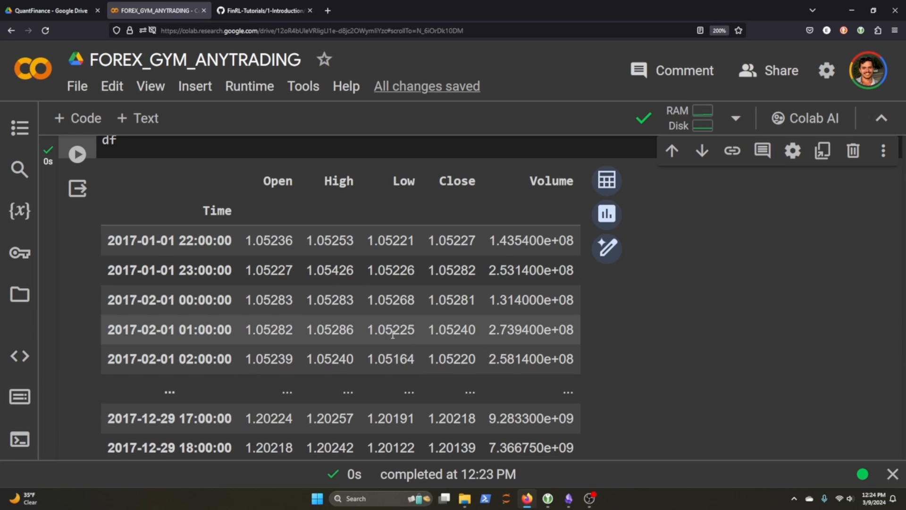
{"action": "scroll", "scroll_direction": "down", "scroll_amount": 3}
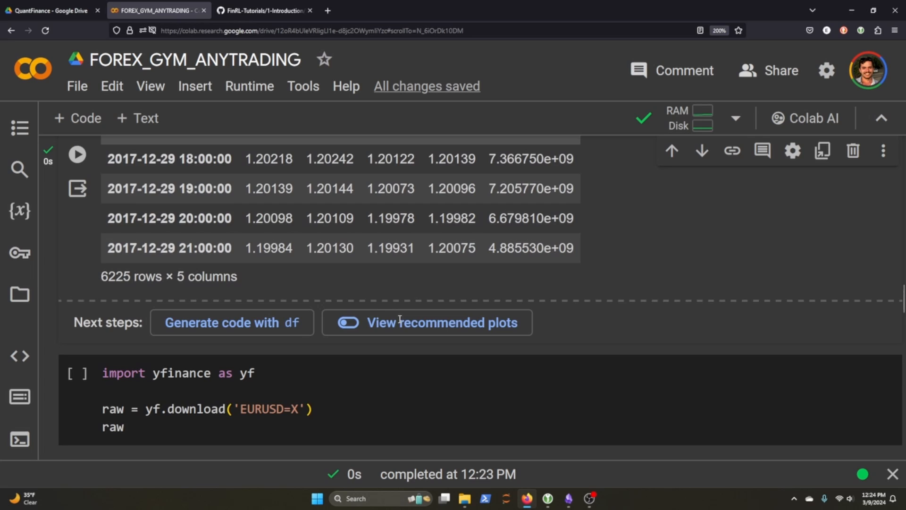
{"action": "scroll", "scroll_direction": "down", "scroll_amount": 3}
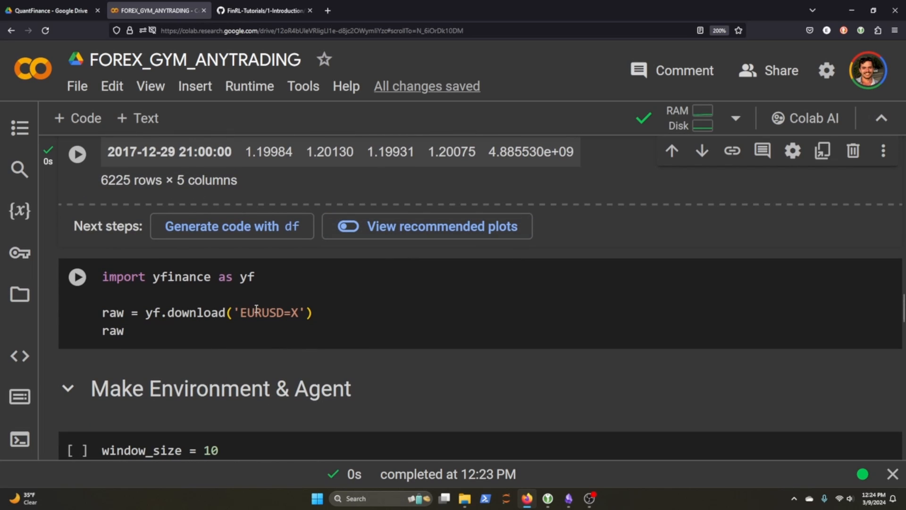
{"action": "left_click", "coordinate": [76, 276]}
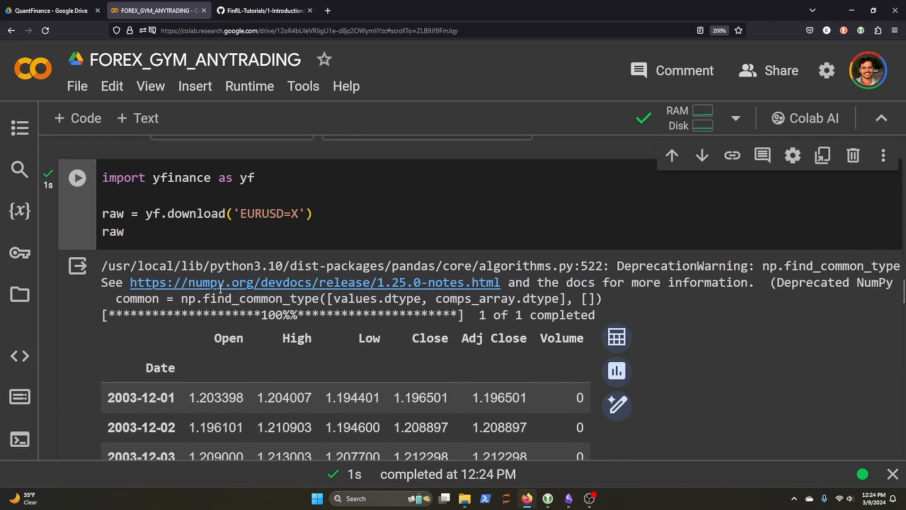
{"action": "scroll", "scroll_direction": "down", "scroll_amount": 3}
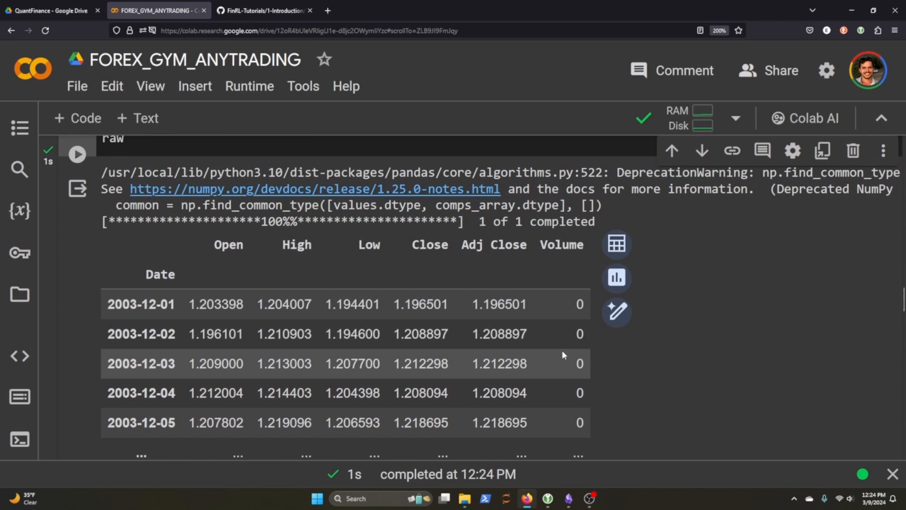
{"action": "scroll", "scroll_direction": "down", "scroll_amount": 3}
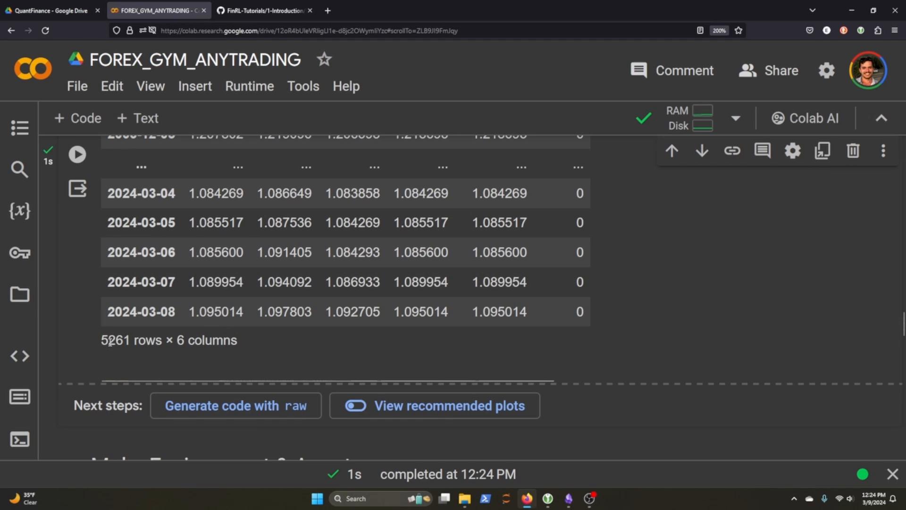
{"action": "scroll", "scroll_direction": "down", "scroll_amount": 3}
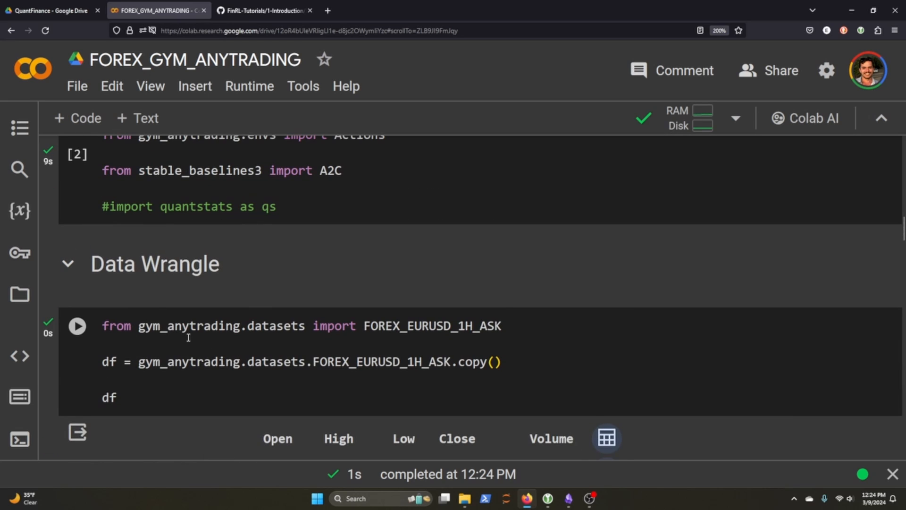
{"action": "scroll", "scroll_direction": "down", "scroll_amount": 3}
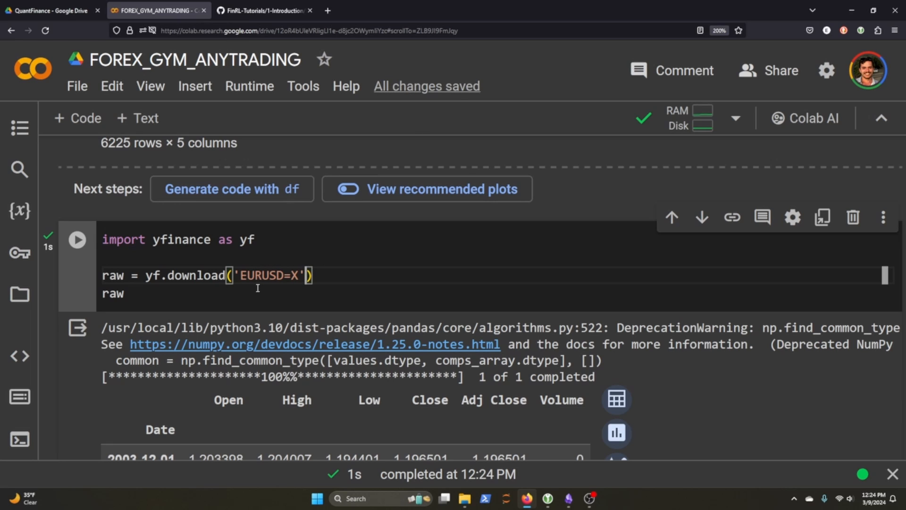
{"action": "scroll", "scroll_direction": "down", "scroll_amount": 3}
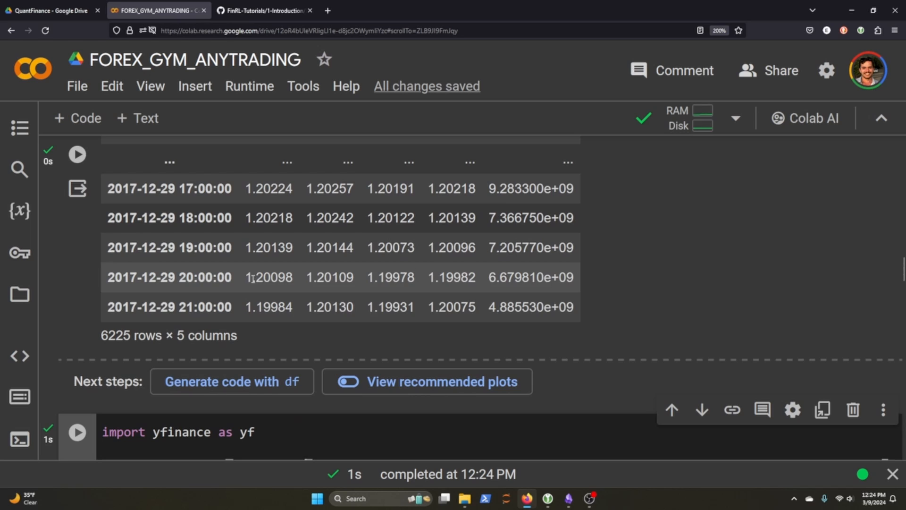
{"action": "scroll", "scroll_direction": "down", "scroll_amount": 3}
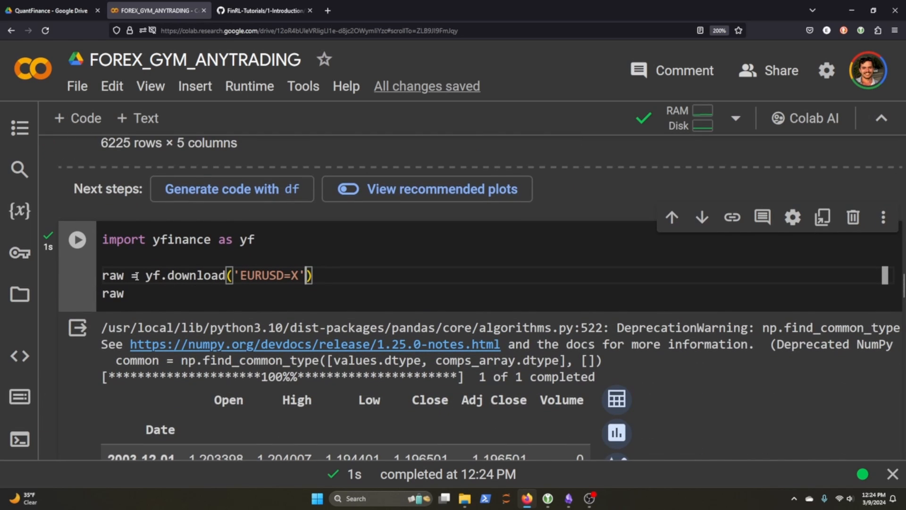
{"action": "scroll", "scroll_direction": "down", "scroll_amount": 3}
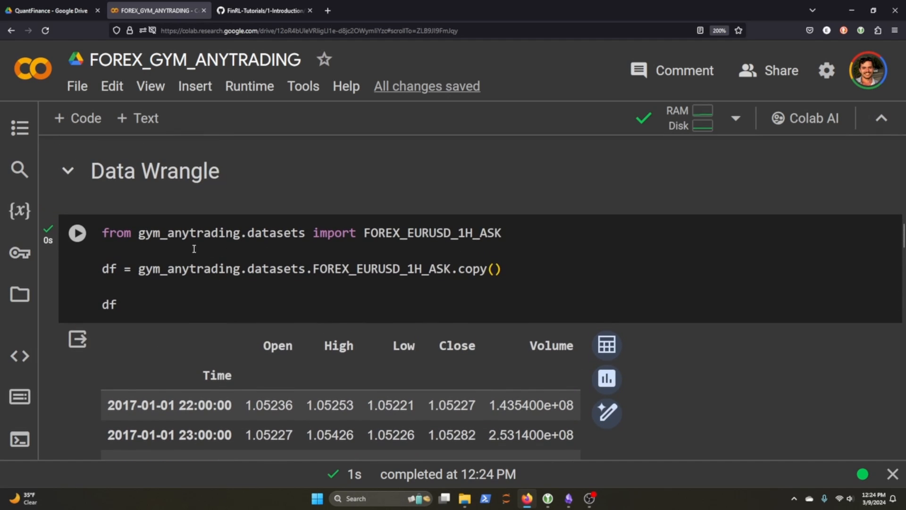
{"action": "mouse_move", "coordinate": [357, 288]}
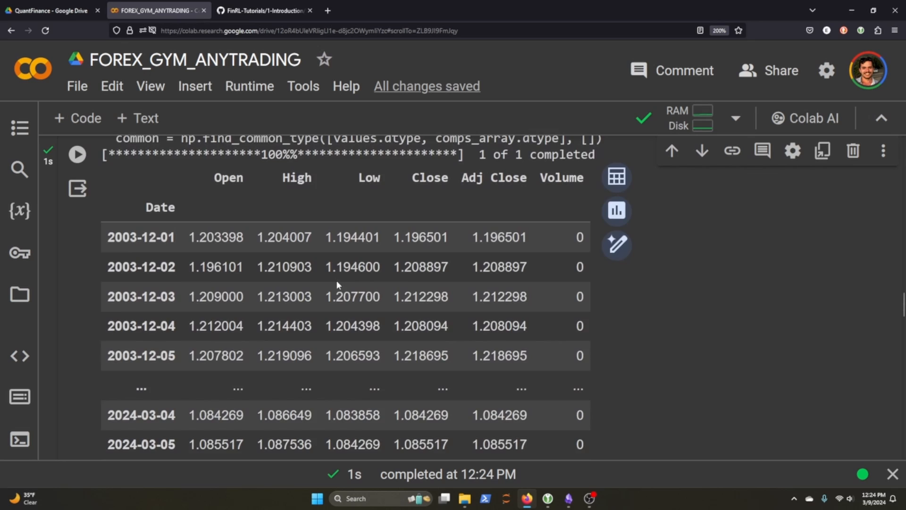
{"action": "scroll", "scroll_direction": "down", "scroll_amount": 3}
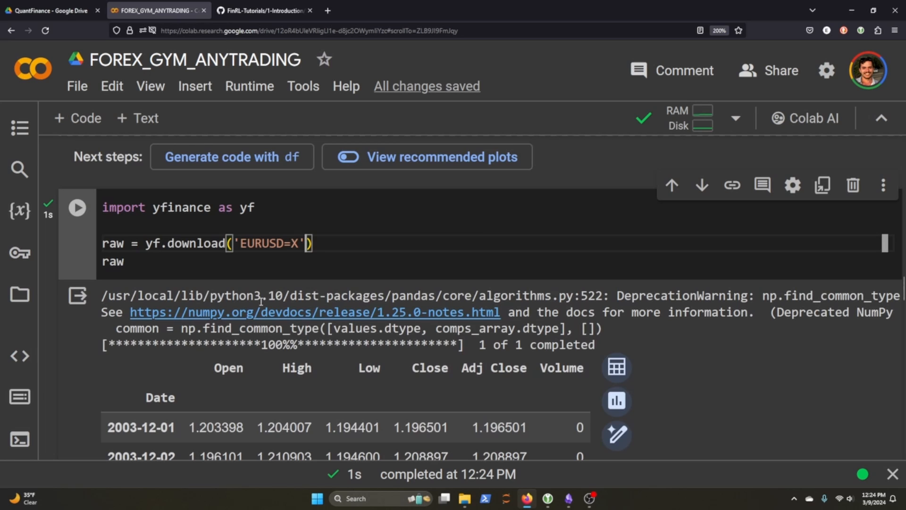
{"action": "scroll", "scroll_direction": "down", "scroll_amount": 3}
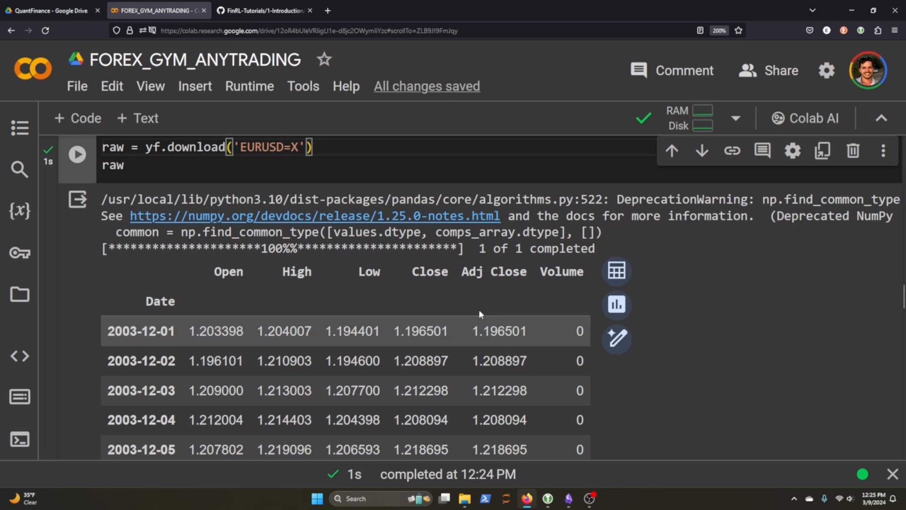
{"action": "mouse_move", "coordinate": [802, 303]}
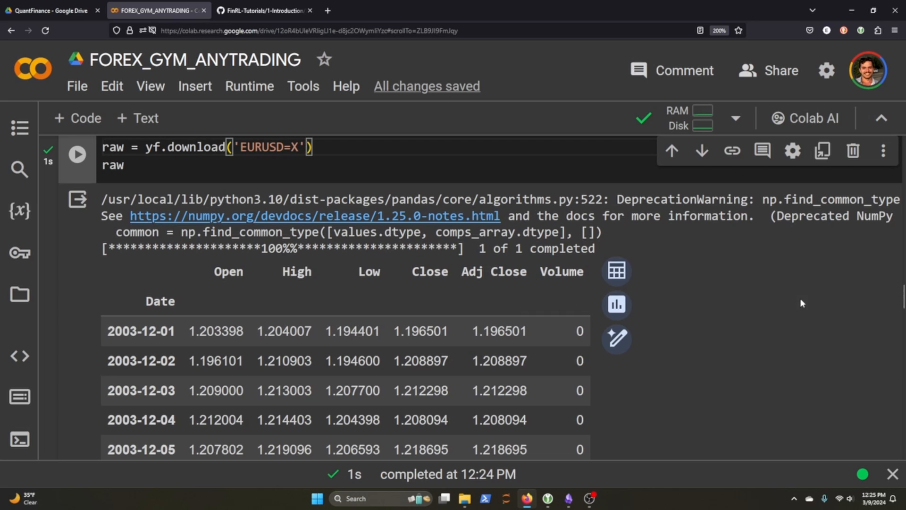
{"action": "mouse_move", "coordinate": [807, 294]}
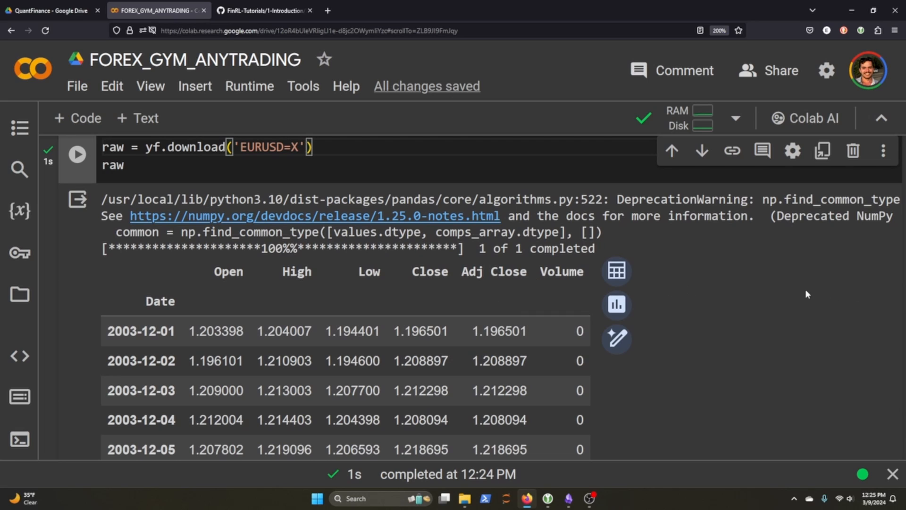
{"action": "mouse_move", "coordinate": [800, 317]}
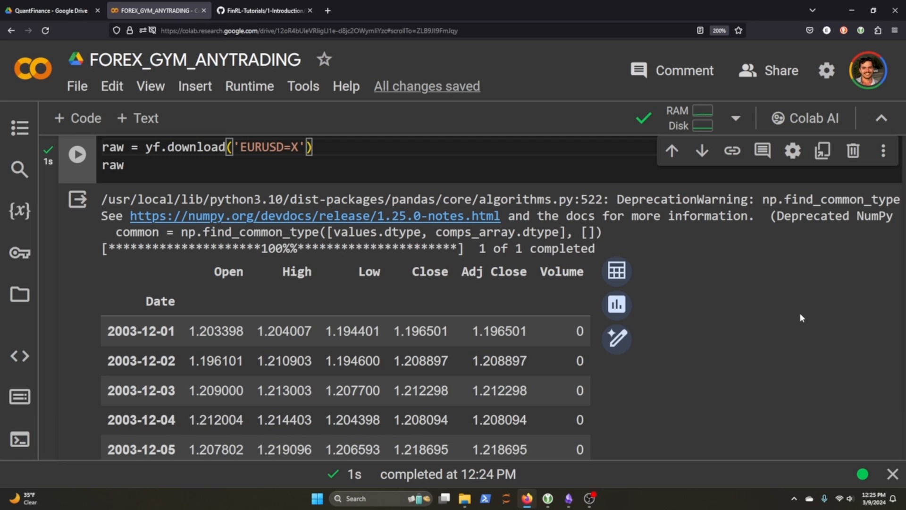
{"action": "mouse_move", "coordinate": [747, 319]}
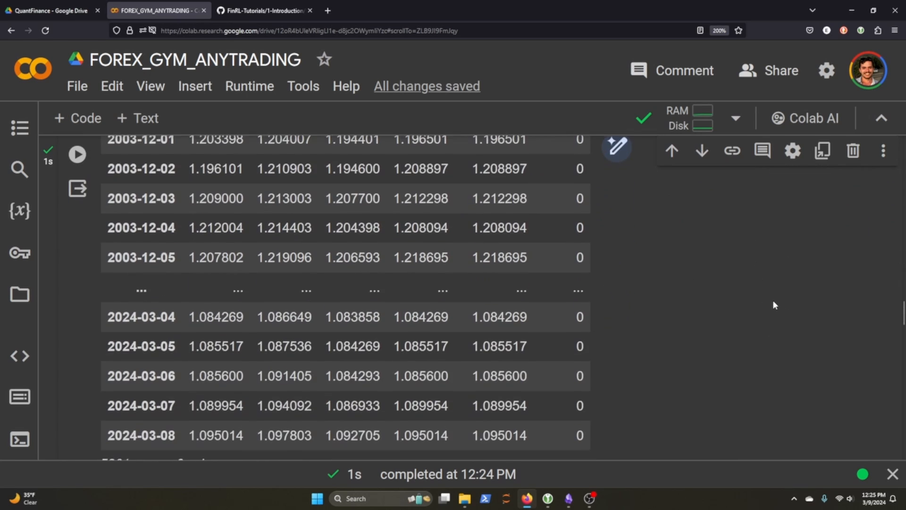
{"action": "scroll", "scroll_direction": "down", "scroll_amount": 3}
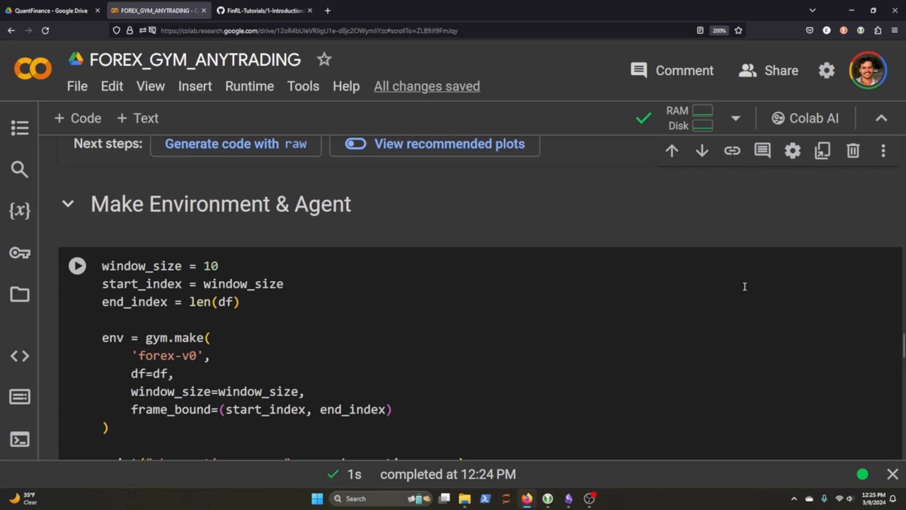
{"action": "scroll", "scroll_direction": "down", "scroll_amount": 3}
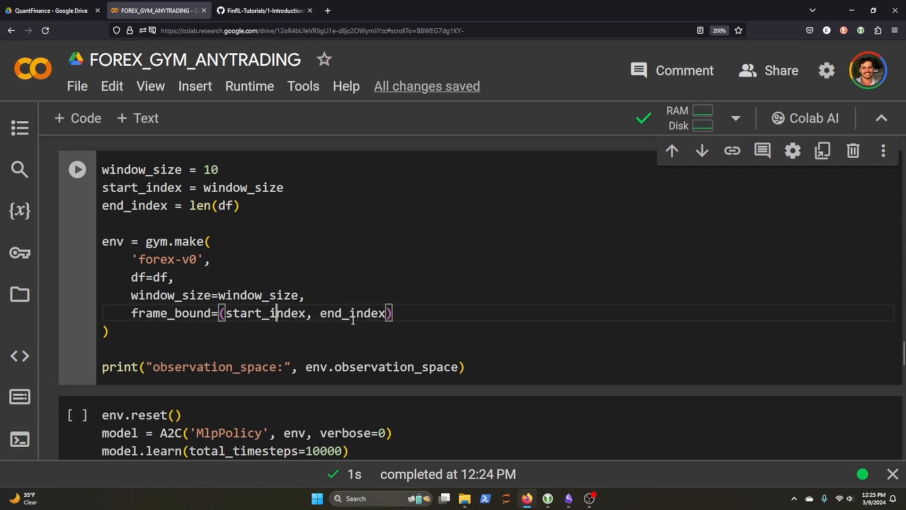
{"action": "double_click", "coordinate": [265, 313]}
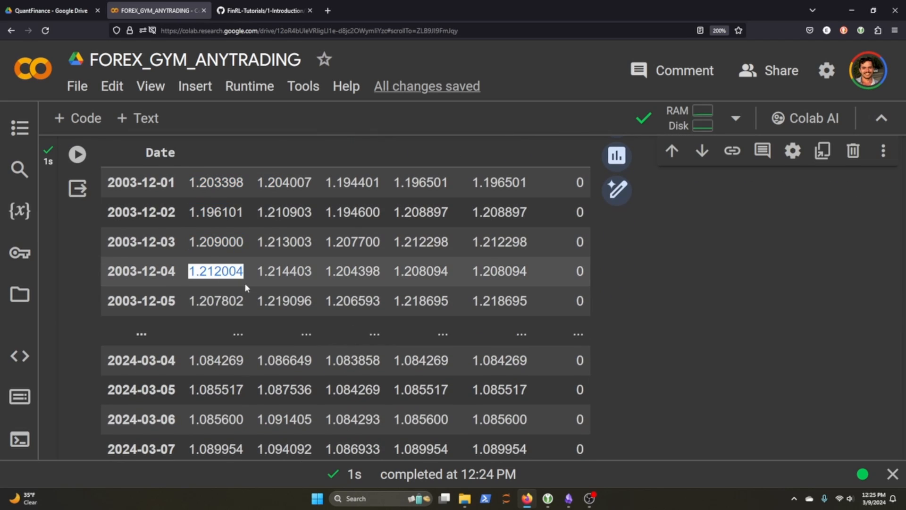
{"action": "left_click", "coordinate": [215, 300]}
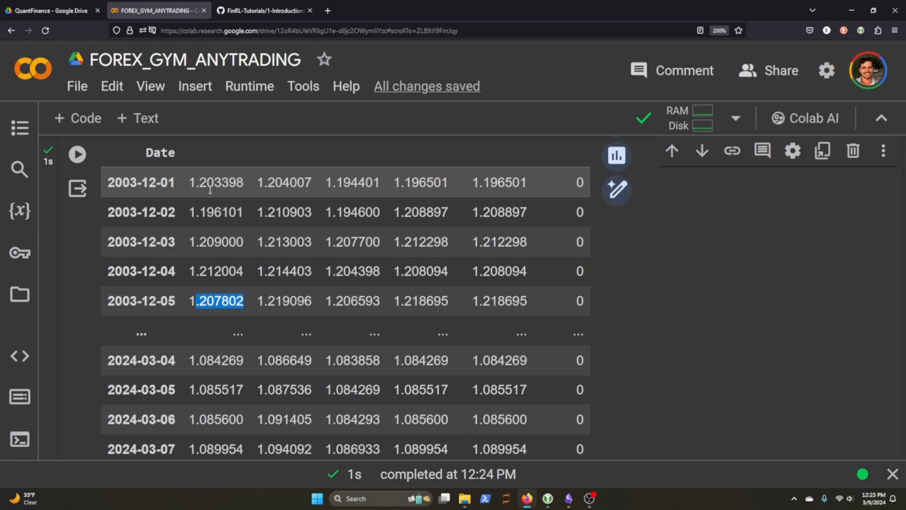
{"action": "left_click", "coordinate": [242, 301]}
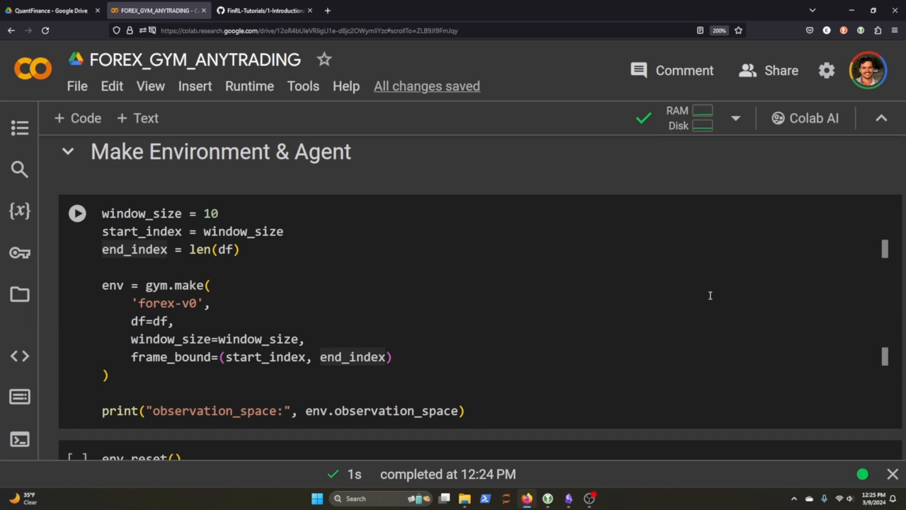
{"action": "mouse_move", "coordinate": [637, 294]}
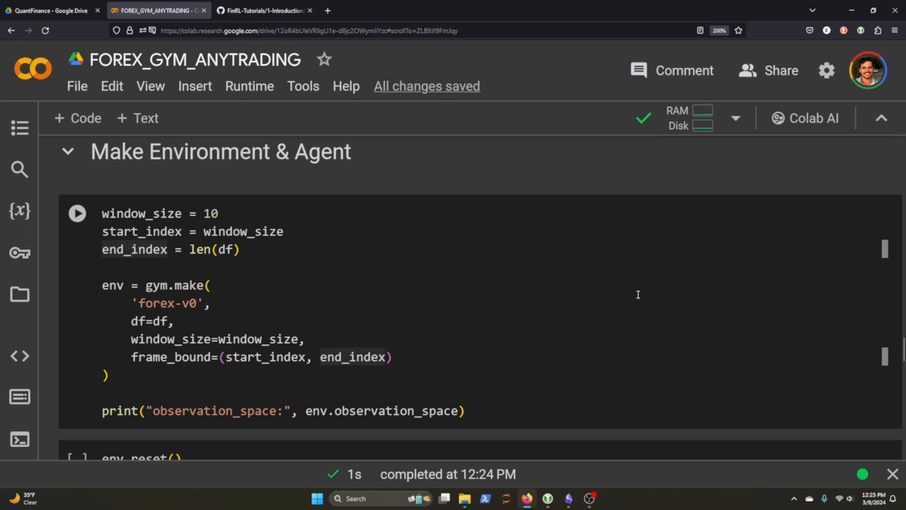
{"action": "mouse_move", "coordinate": [313, 262]}
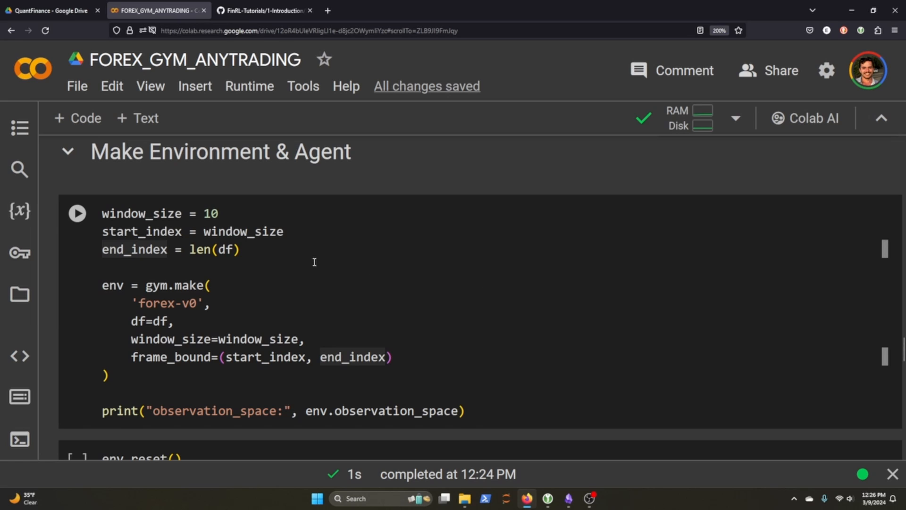
{"action": "mouse_move", "coordinate": [200, 238]}
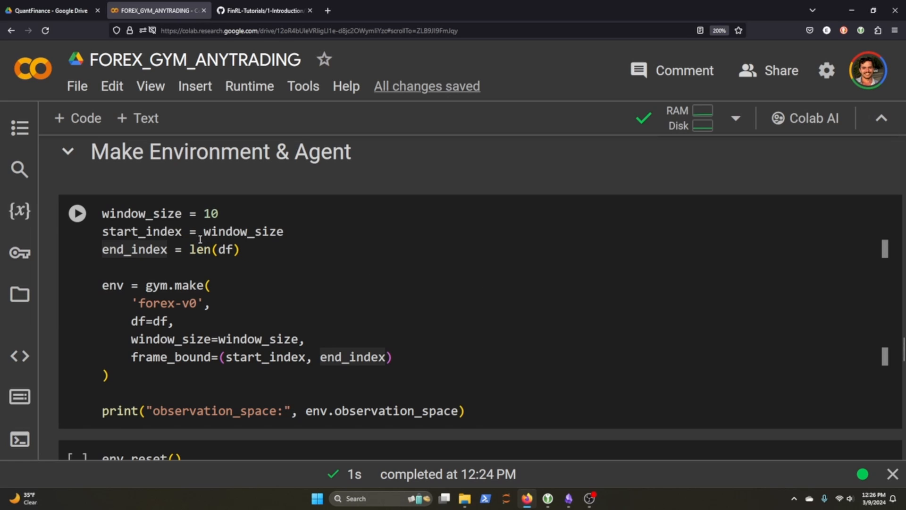
{"action": "mouse_move", "coordinate": [258, 278]}
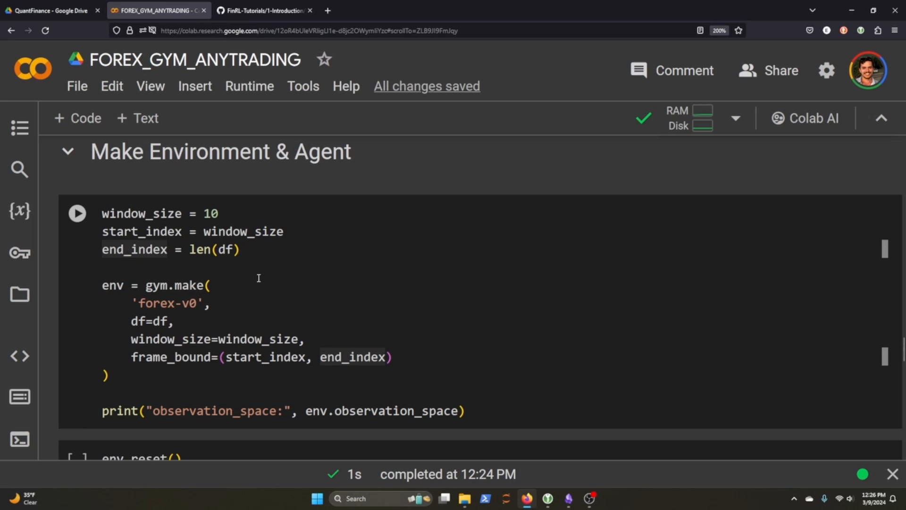
{"action": "mouse_move", "coordinate": [285, 389]}
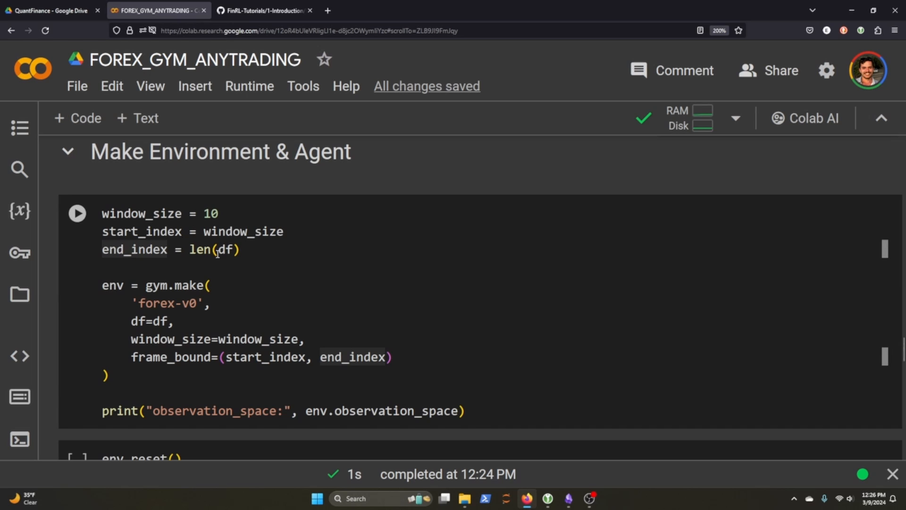
{"action": "mouse_move", "coordinate": [350, 374]}
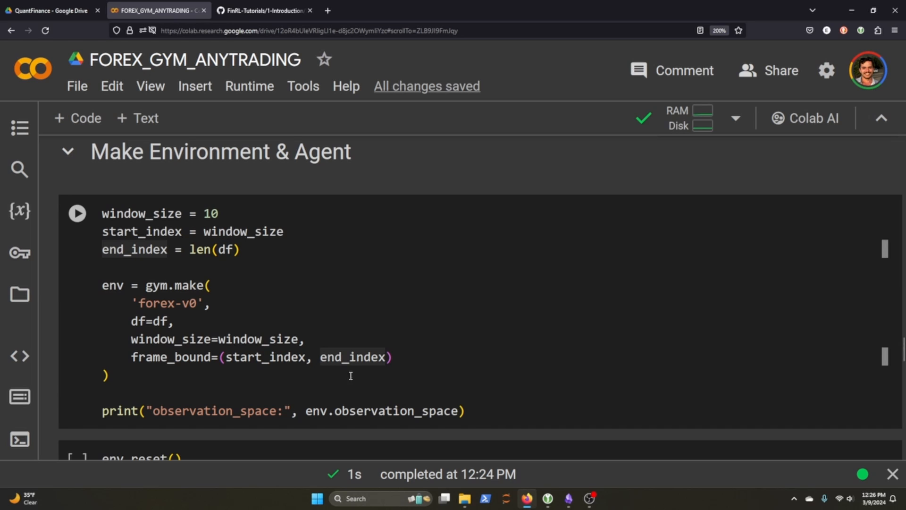
{"action": "scroll", "scroll_direction": "down", "scroll_amount": 3}
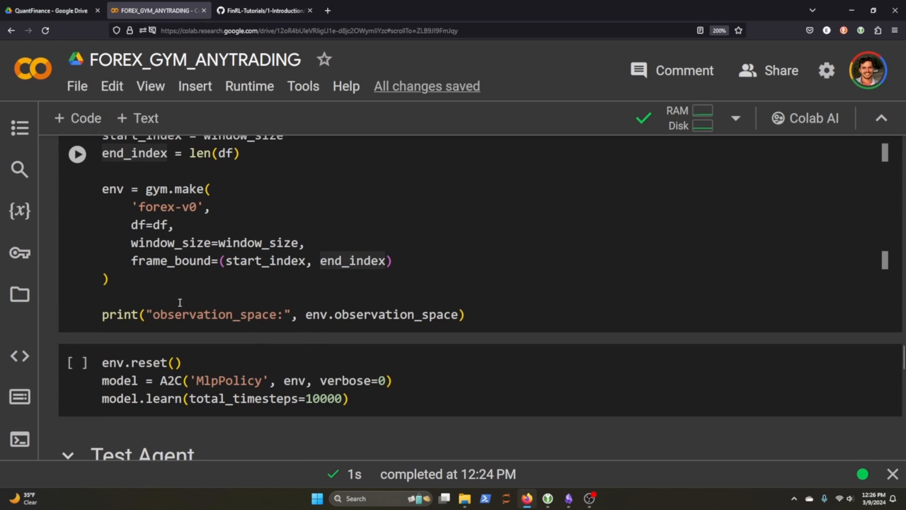
{"action": "scroll", "scroll_direction": "down", "scroll_amount": 3}
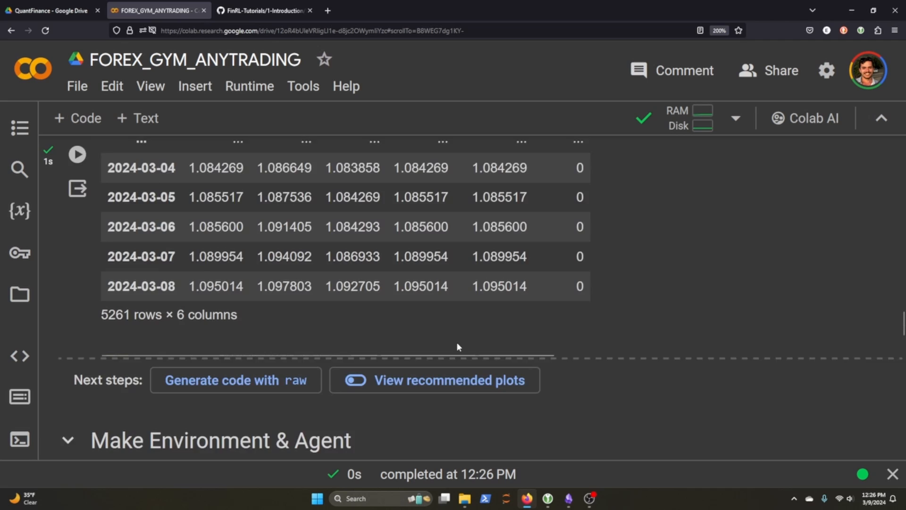
{"action": "scroll", "scroll_direction": "down", "scroll_amount": 3}
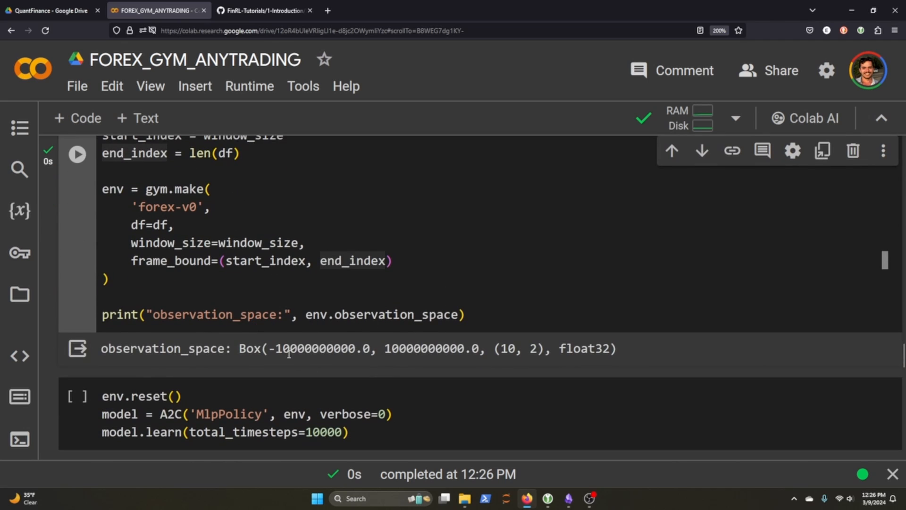
{"action": "mouse_move", "coordinate": [260, 340]}
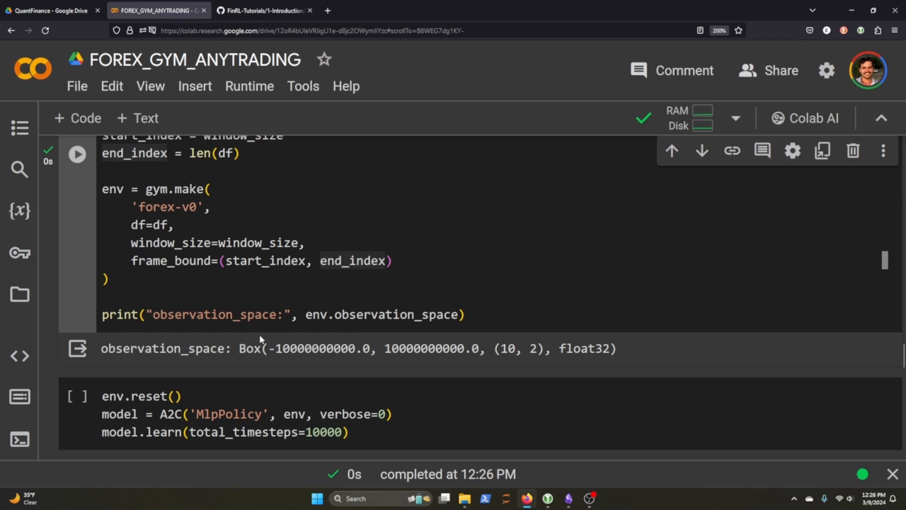
{"action": "mouse_move", "coordinate": [669, 357]}
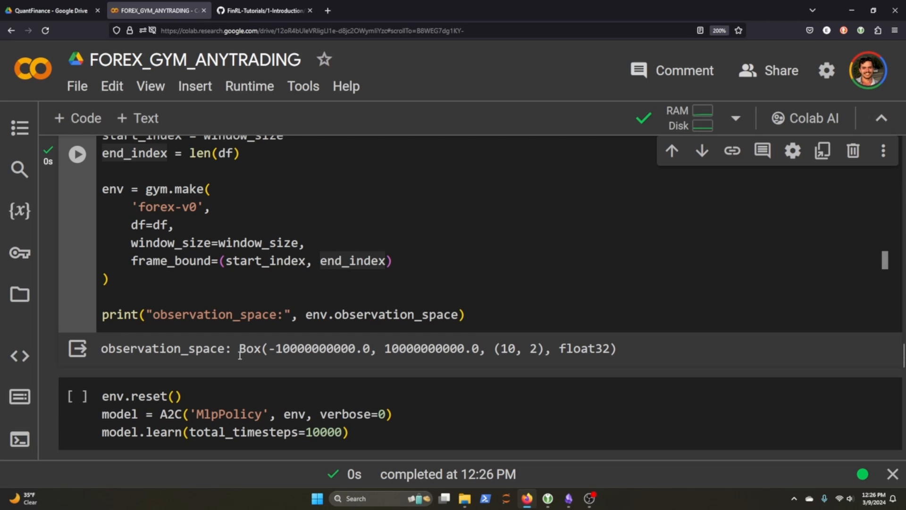
{"action": "double_click", "coordinate": [249, 349]}
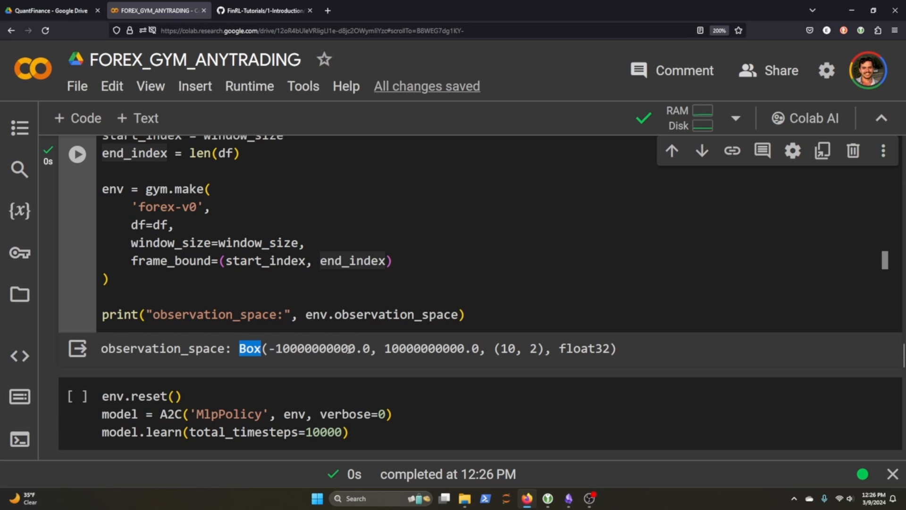
{"action": "scroll", "scroll_direction": "down", "scroll_amount": 3}
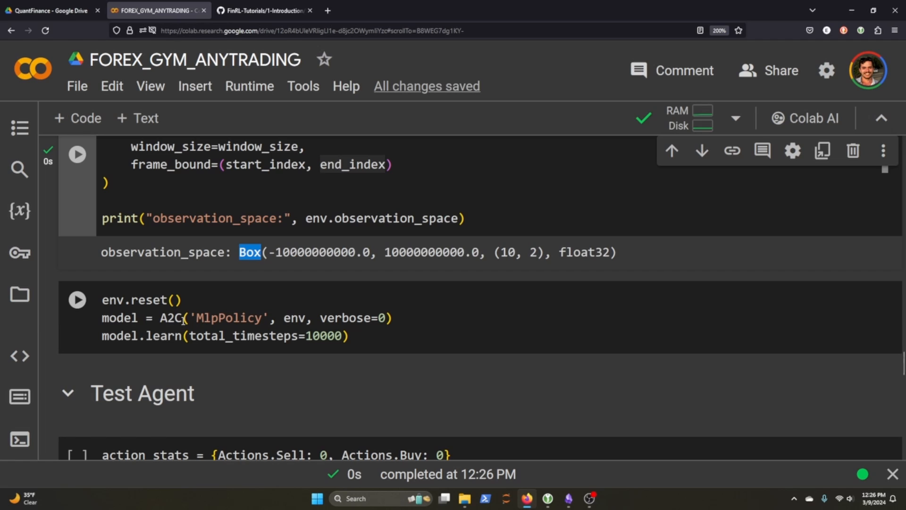
{"action": "mouse_move", "coordinate": [169, 317]}
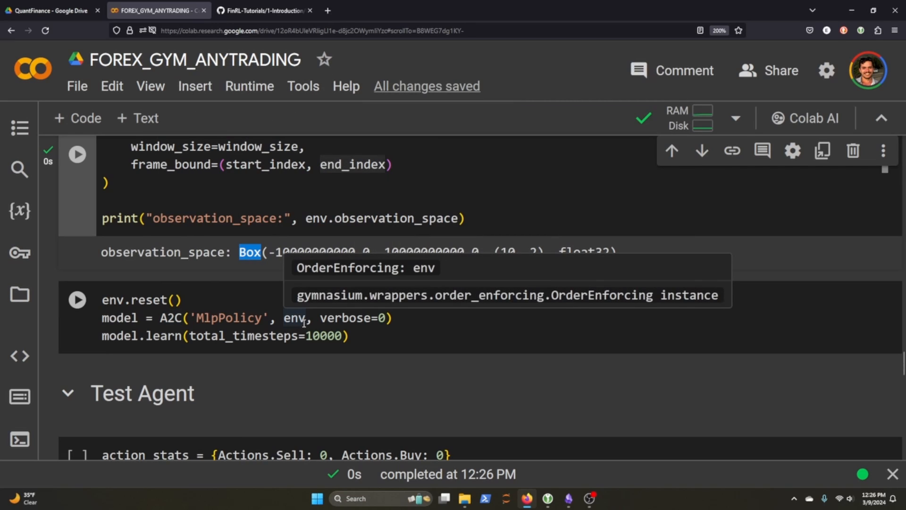
{"action": "mouse_move", "coordinate": [330, 318]}
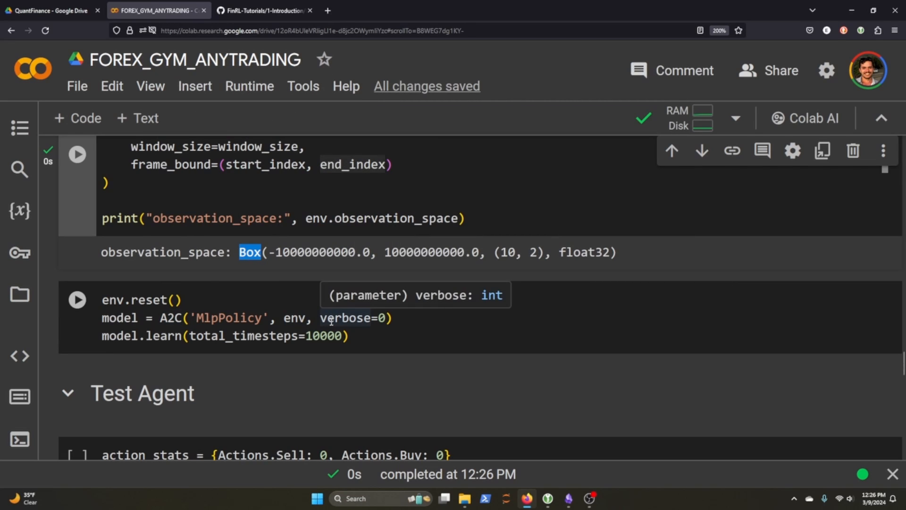
{"action": "mouse_move", "coordinate": [294, 318]}
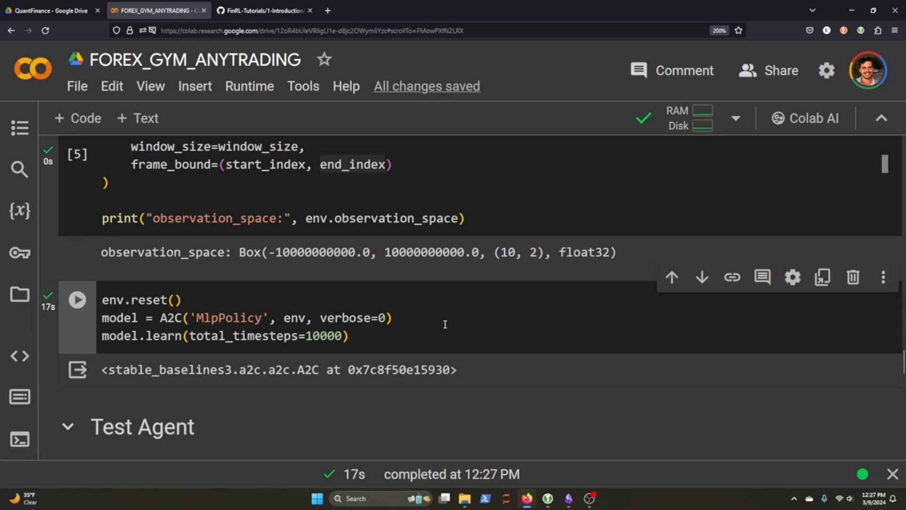
{"action": "mouse_move", "coordinate": [502, 321]}
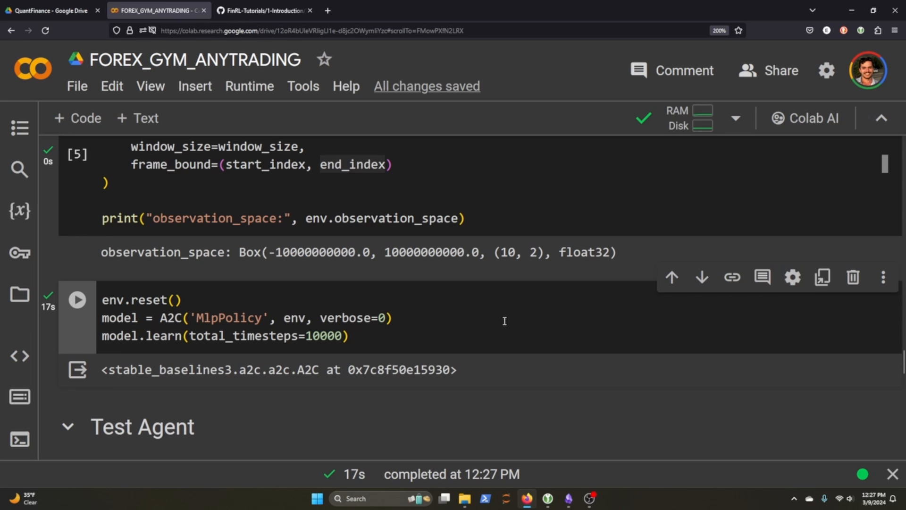
- Review the test rollout loop from its comment through the done check
{"action": "scroll", "scroll_direction": "down", "scroll_amount": 3}
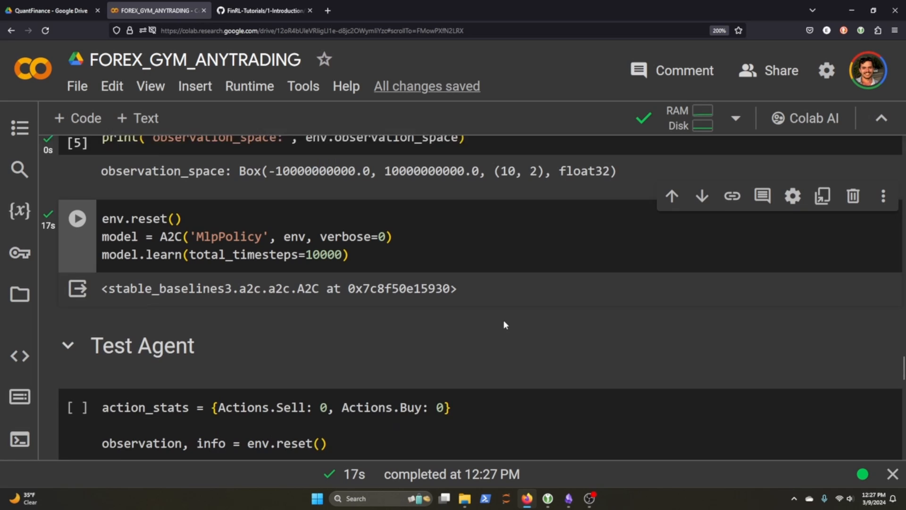
{"action": "scroll", "scroll_direction": "down", "scroll_amount": 3}
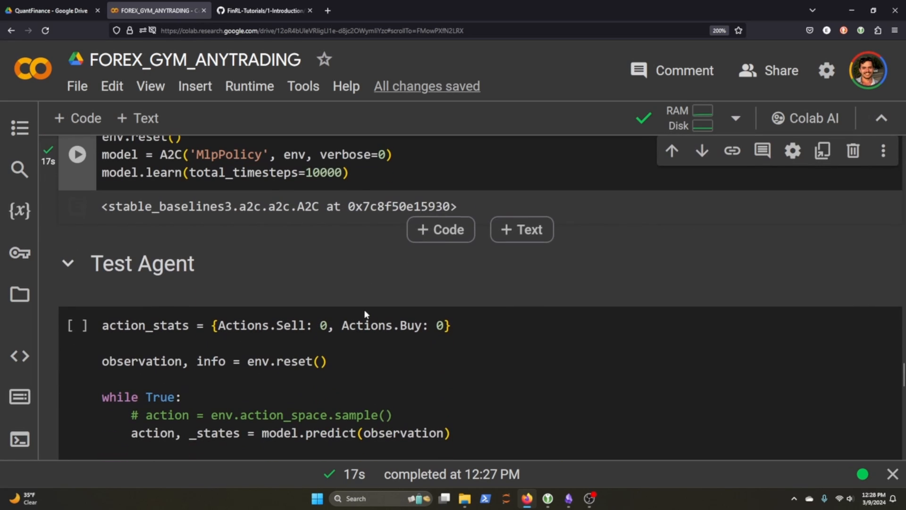
{"action": "scroll", "scroll_direction": "down", "scroll_amount": 3}
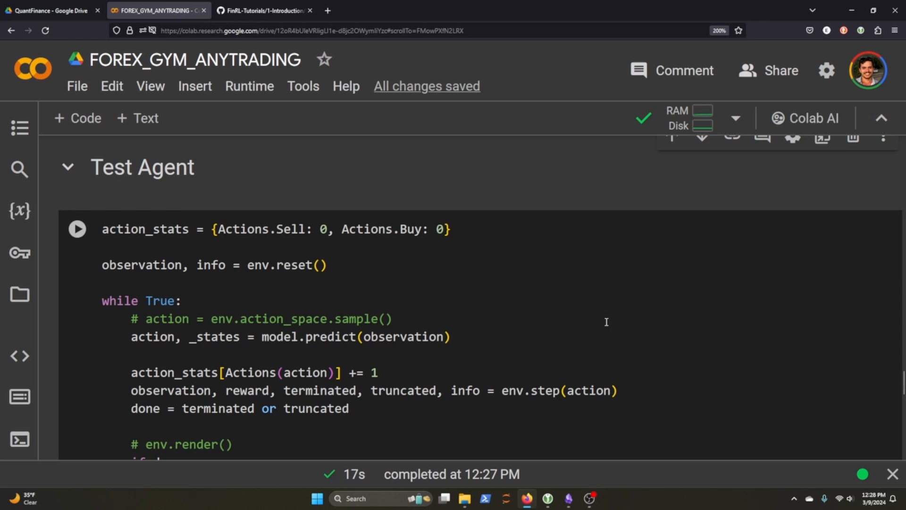
{"action": "mouse_move", "coordinate": [505, 314]}
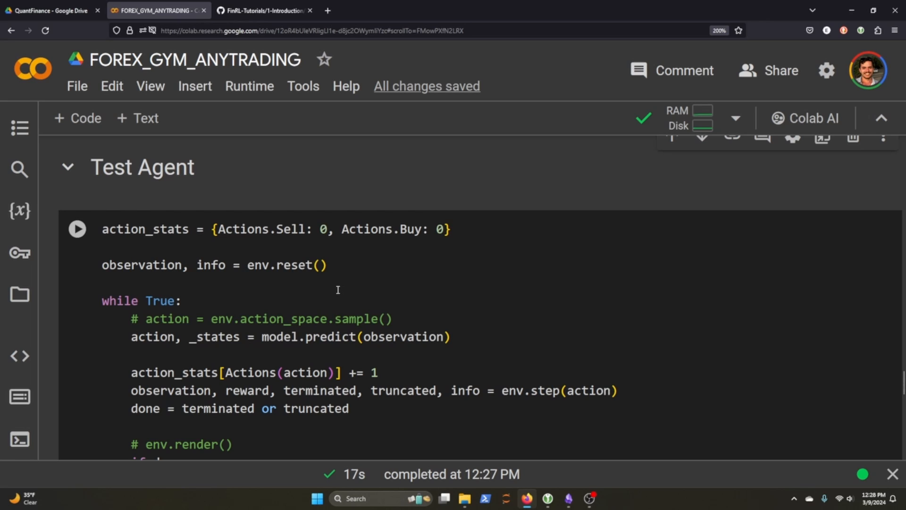
{"action": "mouse_move", "coordinate": [217, 293]}
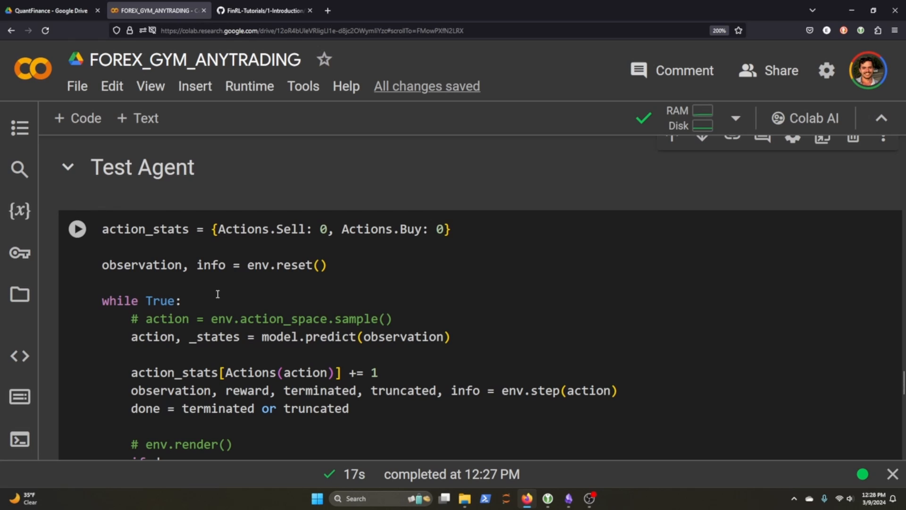
{"action": "scroll", "scroll_direction": "down", "scroll_amount": 3}
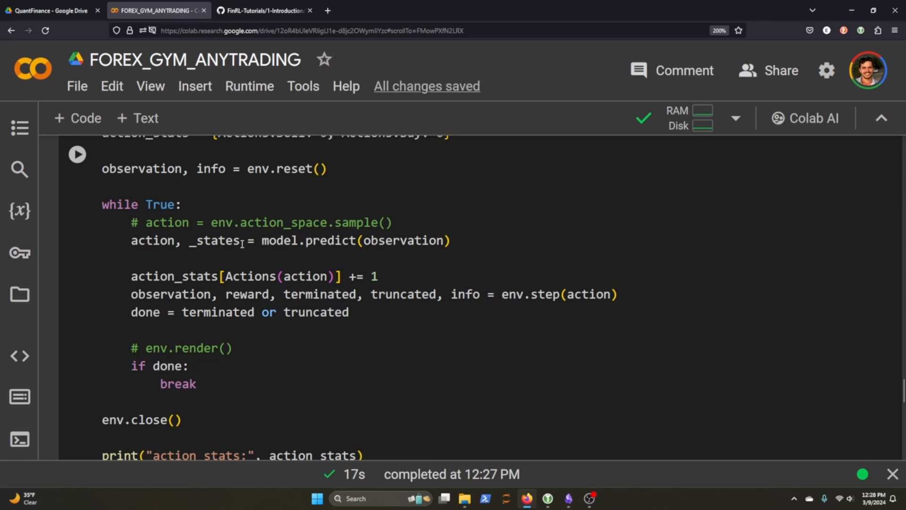
{"action": "mouse_move", "coordinate": [357, 300]}
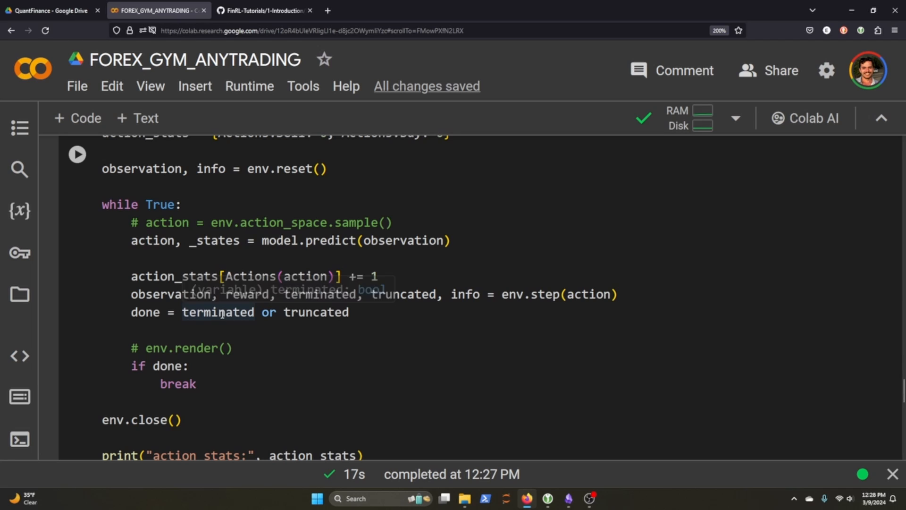
{"action": "scroll", "scroll_direction": "down", "scroll_amount": 3}
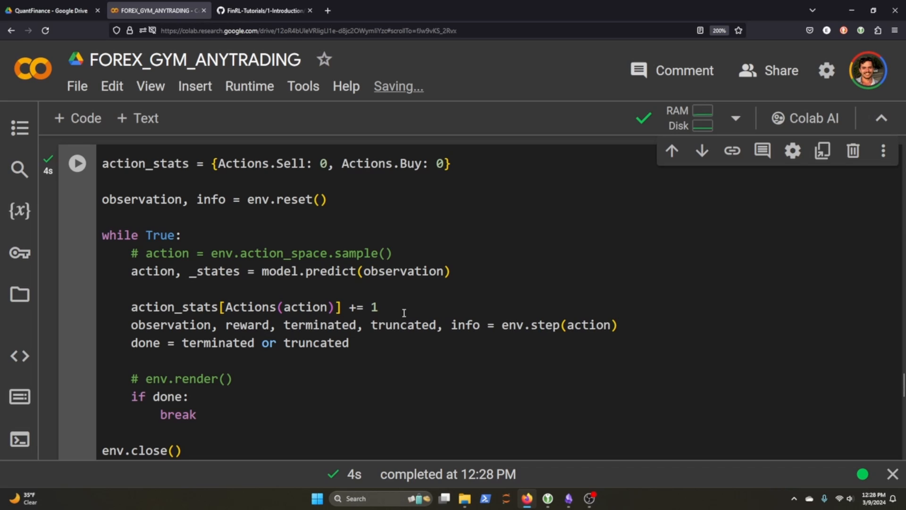
{"action": "double_click", "coordinate": [403, 324]}
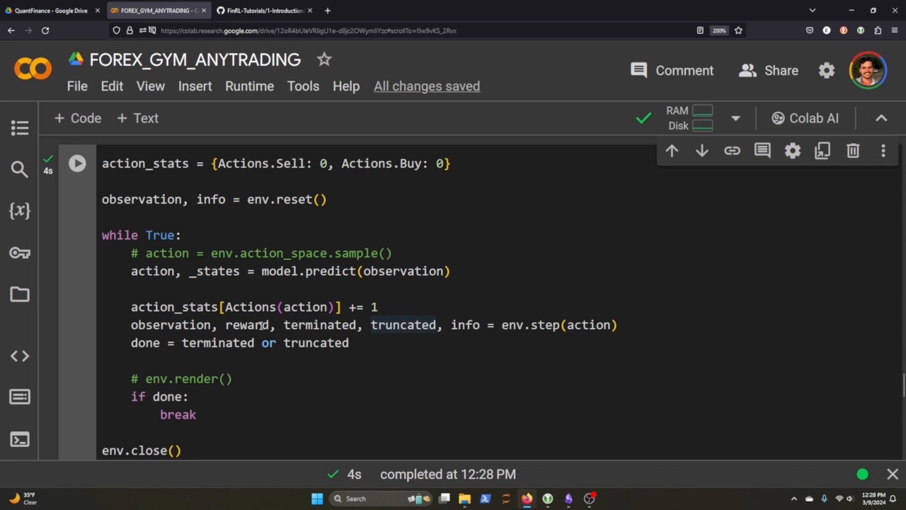
{"action": "left_click_drag", "start_coordinate": [132, 253], "coordinate": [371, 325]}
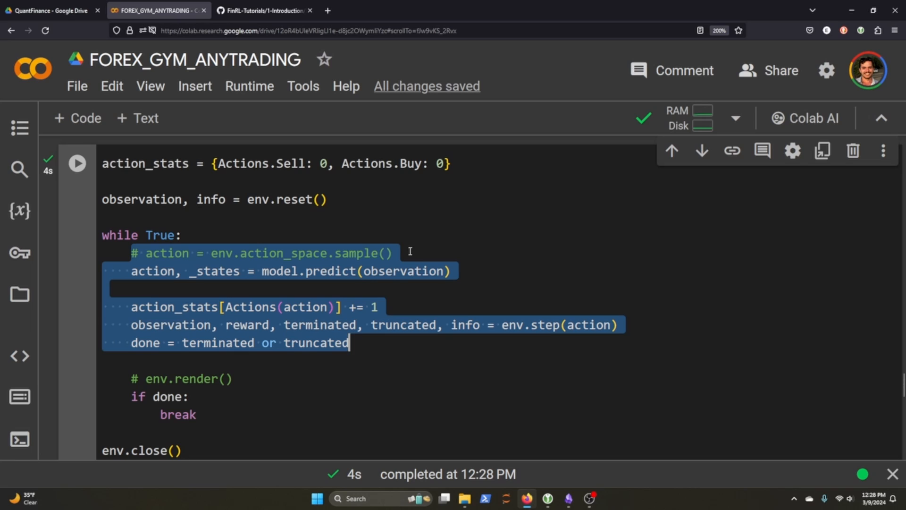
- Inspect the printed results: 111 sells, 6103 buys, total_reward and total_profit ≈0.956
{"action": "scroll", "scroll_direction": "down", "scroll_amount": 3}
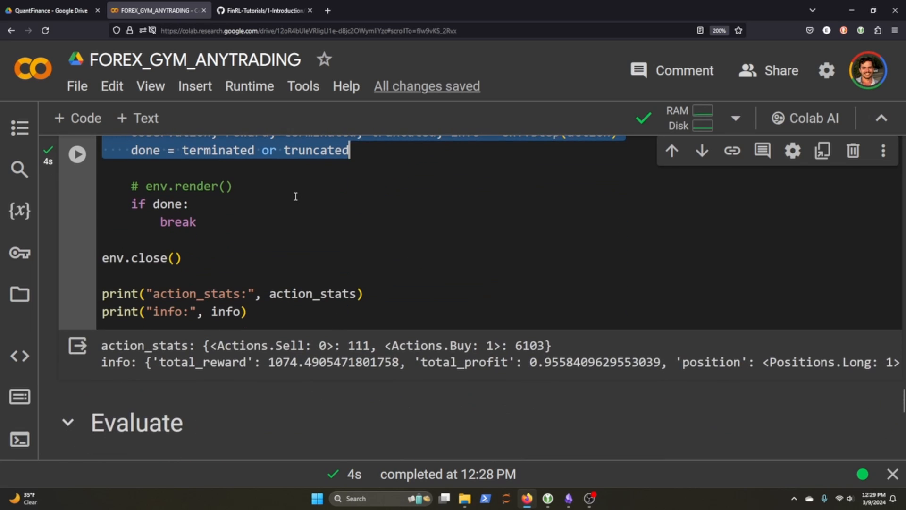
{"action": "double_click", "coordinate": [292, 363]}
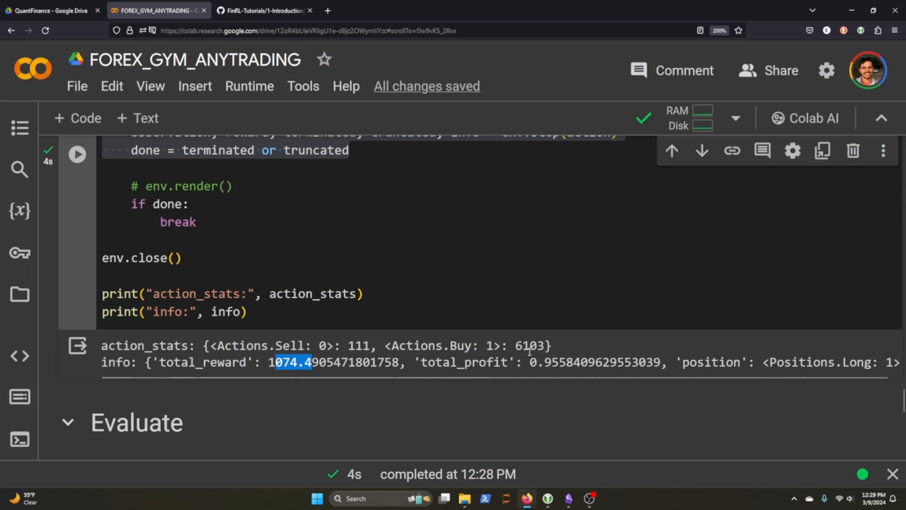
{"action": "double_click", "coordinate": [558, 363]}
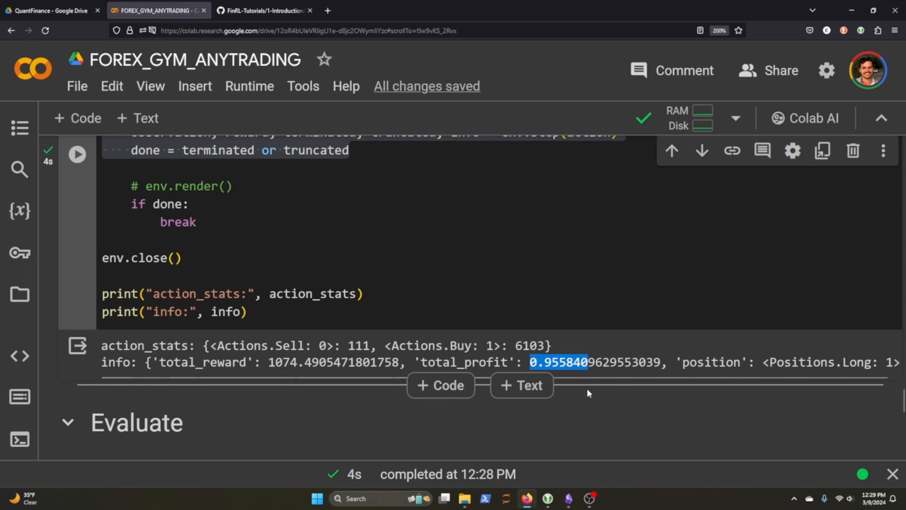
{"action": "mouse_move", "coordinate": [663, 356]}
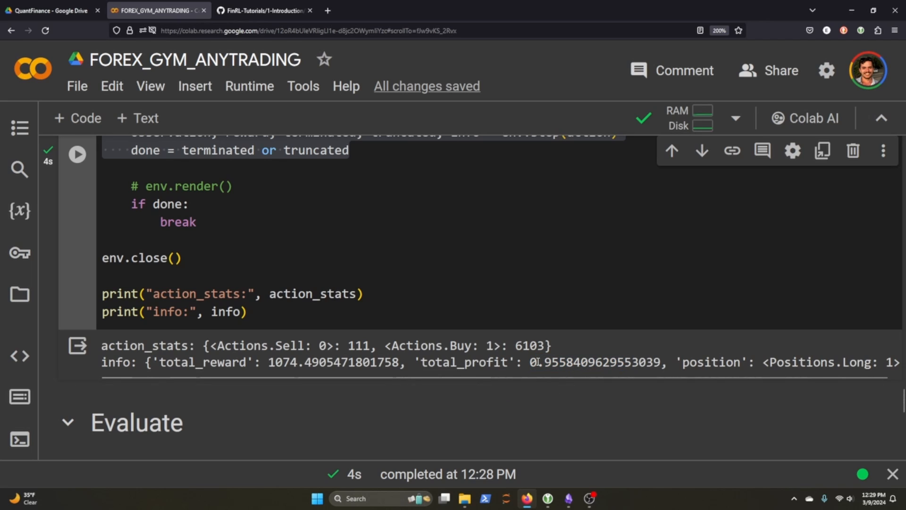
{"action": "double_click", "coordinate": [537, 362]}
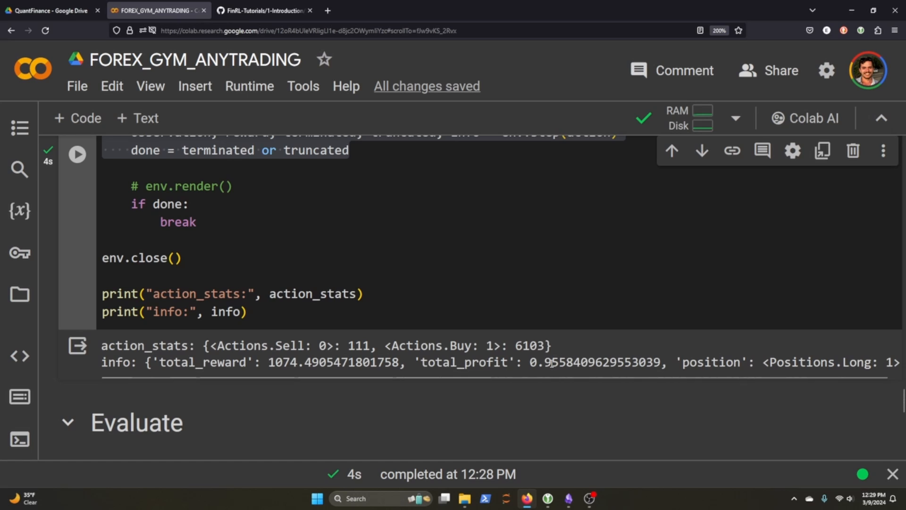
{"action": "mouse_move", "coordinate": [606, 389]}
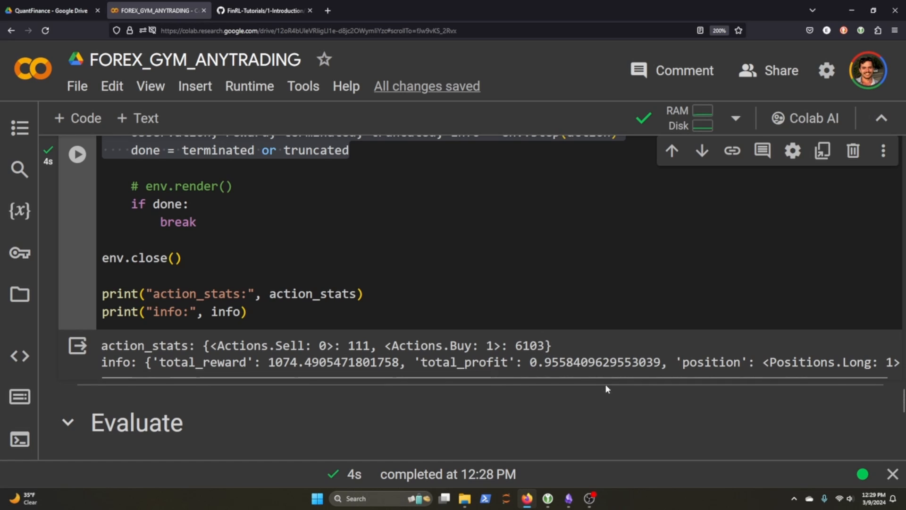
{"action": "double_click", "coordinate": [541, 362]}
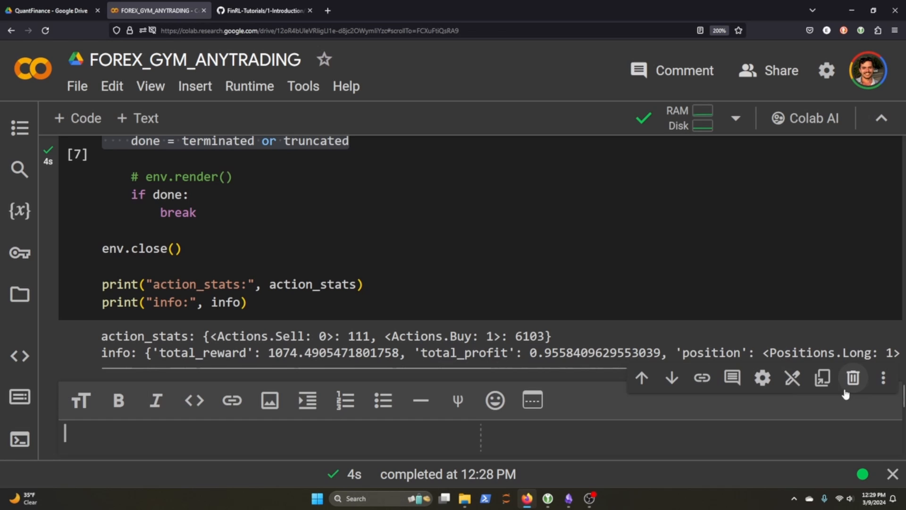
- Run the Evaluate cell rendering the buy/sell chart titled Total Reward 1074.49 ~ Total Profit 0.955841
{"action": "left_click", "coordinate": [853, 377]}
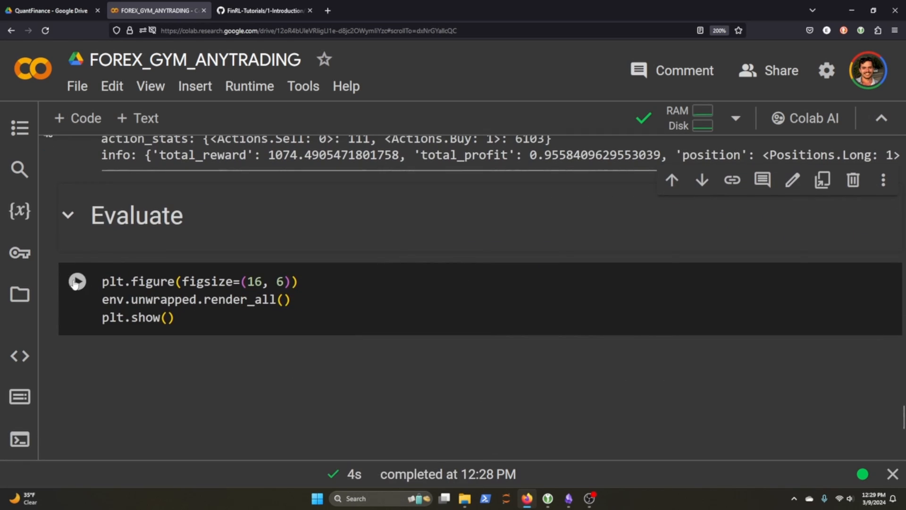
{"action": "left_click", "coordinate": [77, 281]}
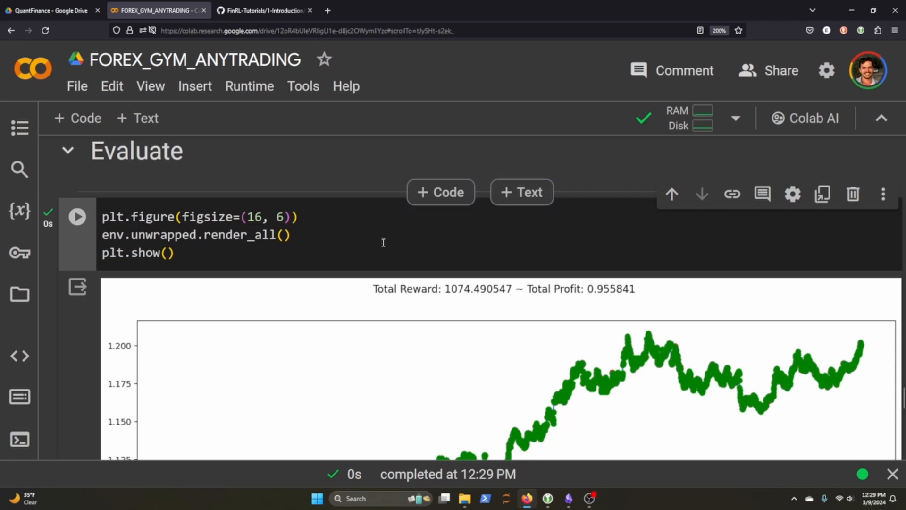
{"action": "scroll", "scroll_direction": "down", "scroll_amount": 3}
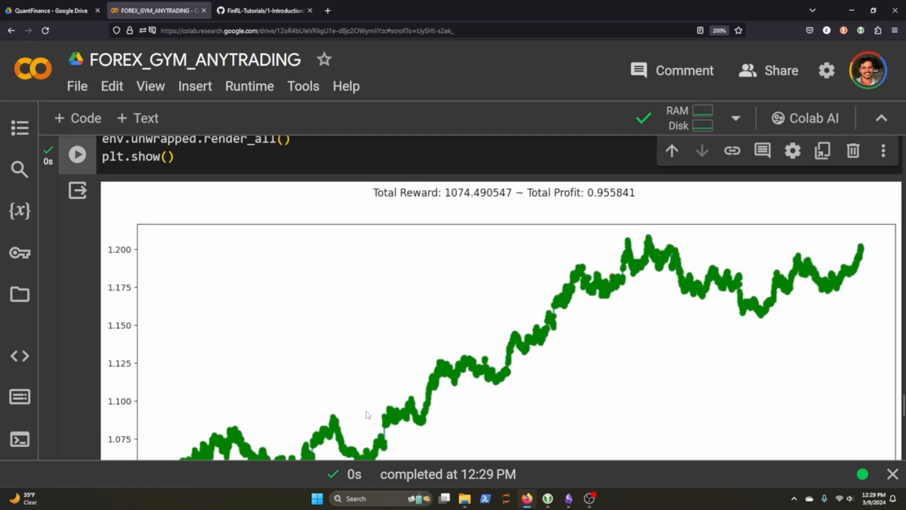
{"action": "scroll", "scroll_direction": "down", "scroll_amount": 3}
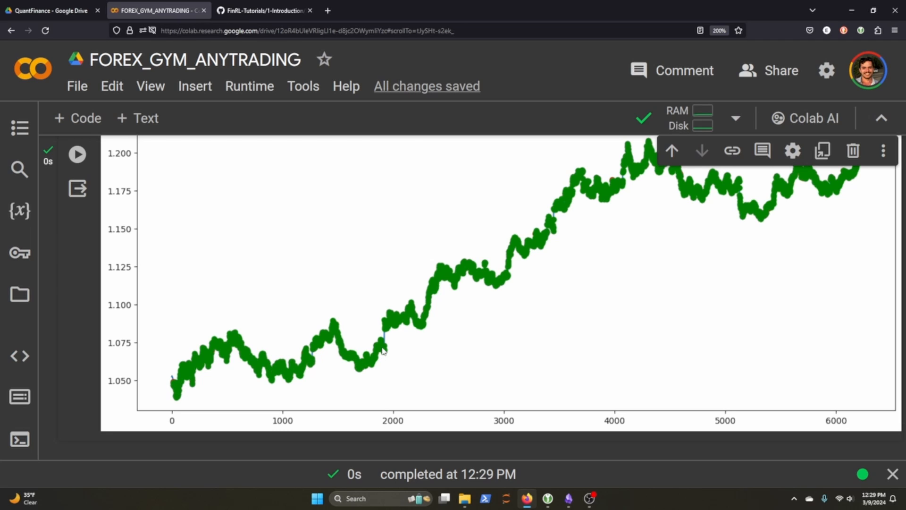
{"action": "mouse_move", "coordinate": [532, 251]}
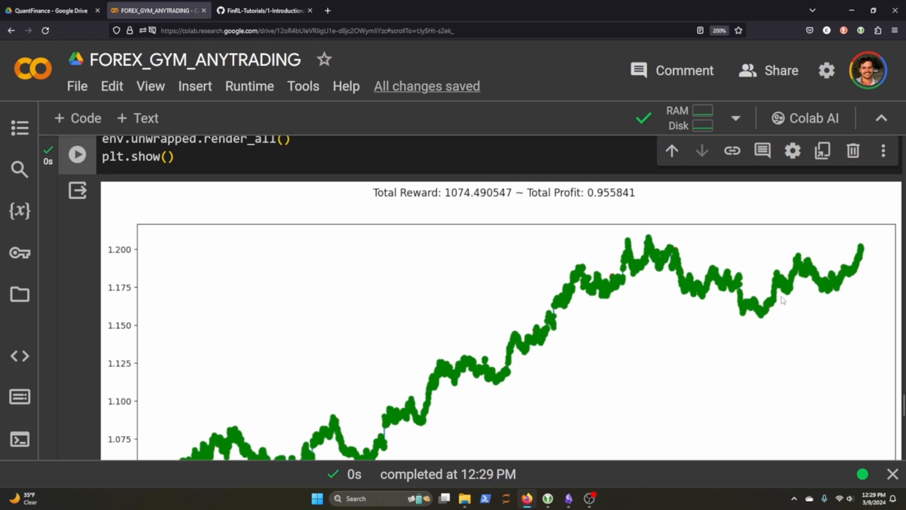
{"action": "mouse_move", "coordinate": [628, 324]}
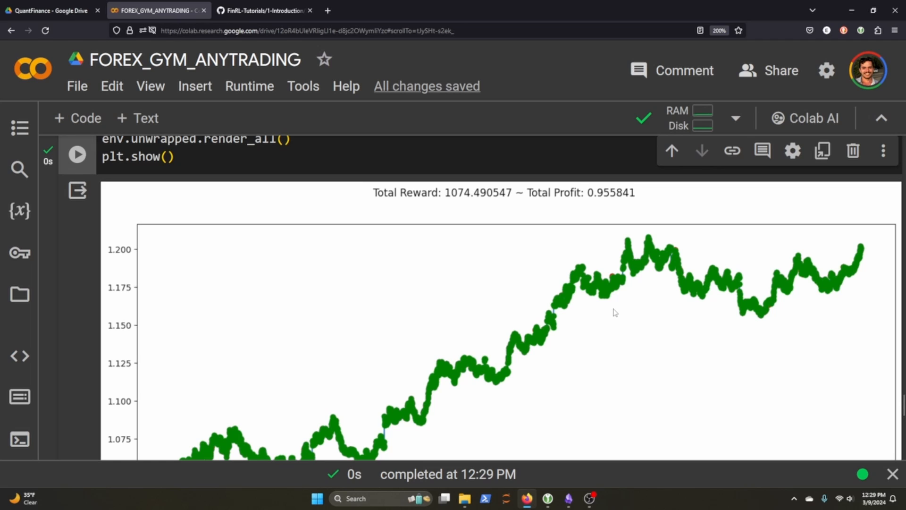
{"action": "mouse_move", "coordinate": [599, 267]}
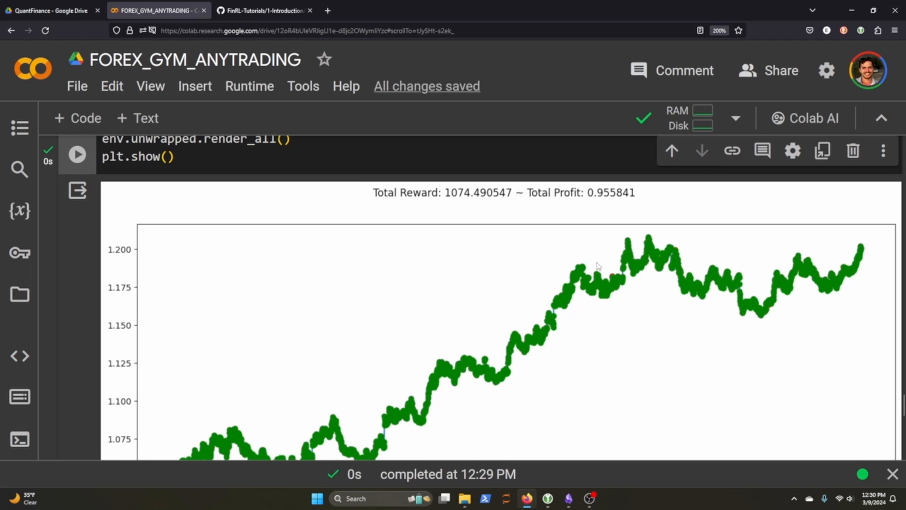
{"action": "scroll", "scroll_direction": "down", "scroll_amount": 3}
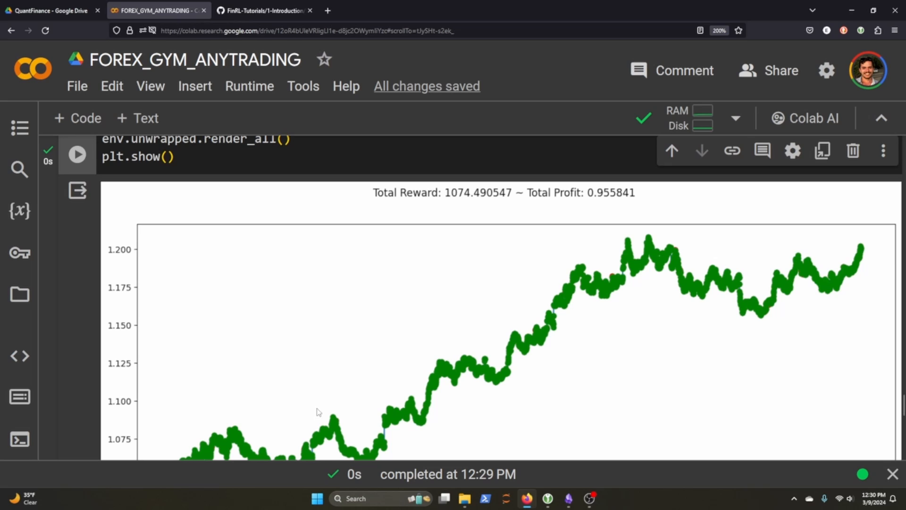
{"action": "mouse_move", "coordinate": [734, 337]}
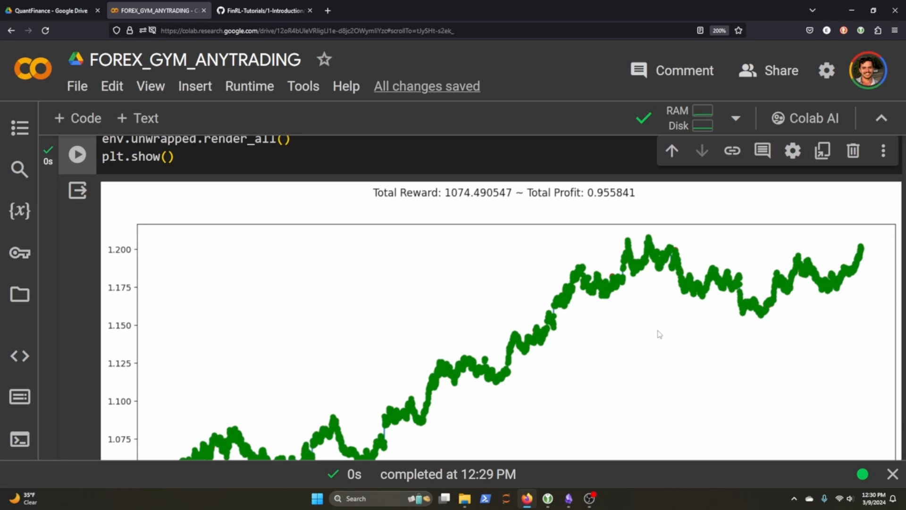
{"action": "mouse_move", "coordinate": [597, 337]}
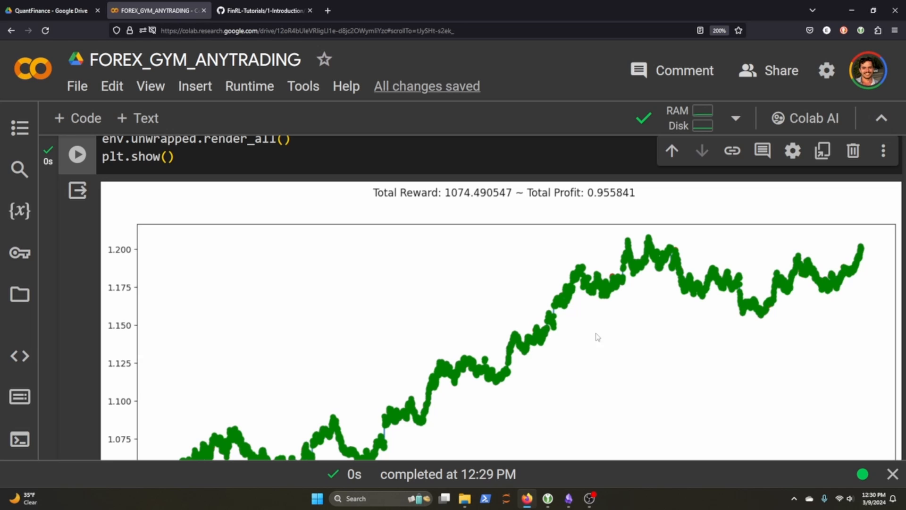
{"action": "scroll", "scroll_direction": "down", "scroll_amount": 3}
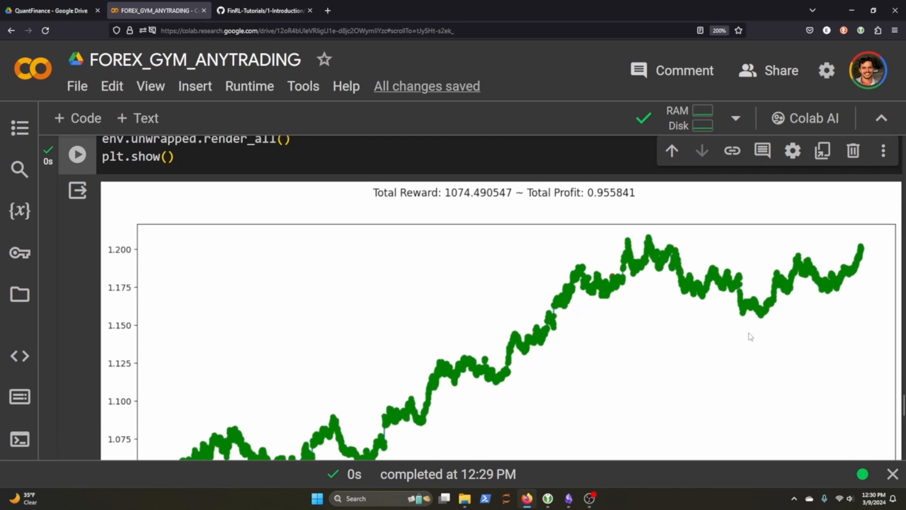
{"action": "mouse_move", "coordinate": [318, 228]}
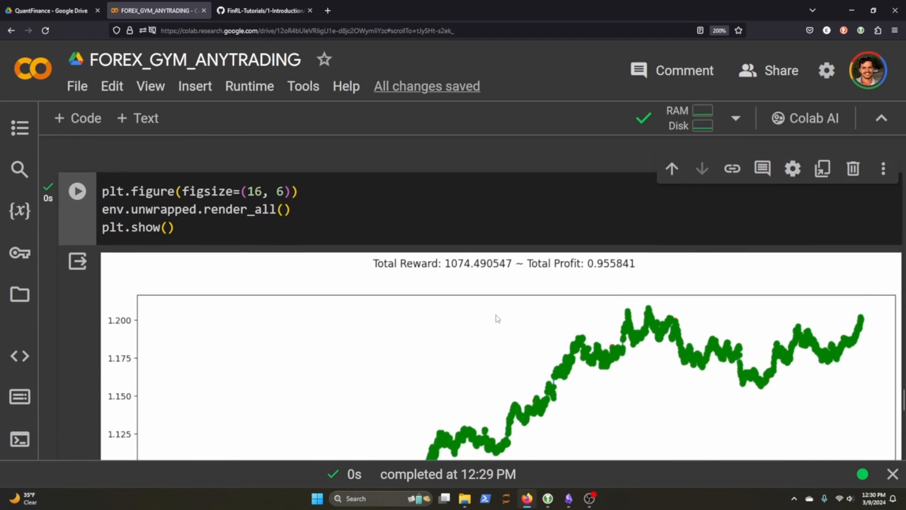
{"action": "scroll", "scroll_direction": "down", "scroll_amount": 3}
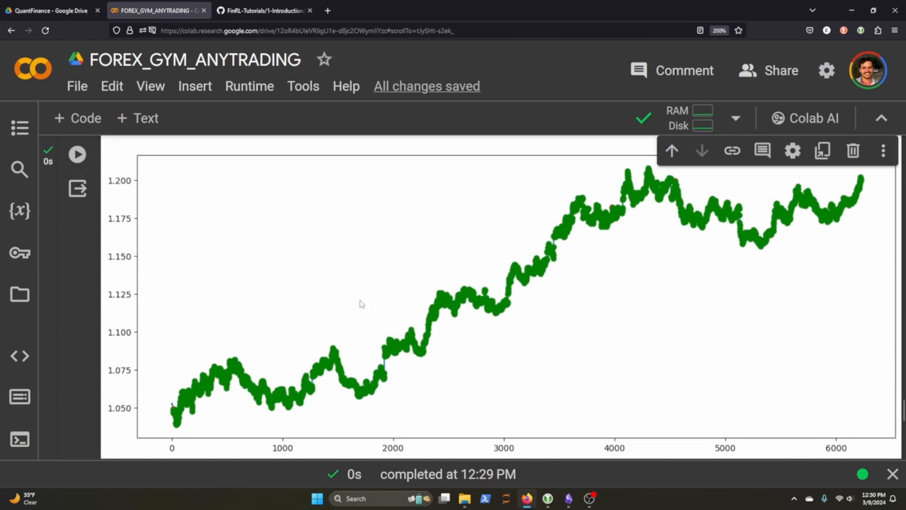
{"action": "mouse_move", "coordinate": [284, 376]}
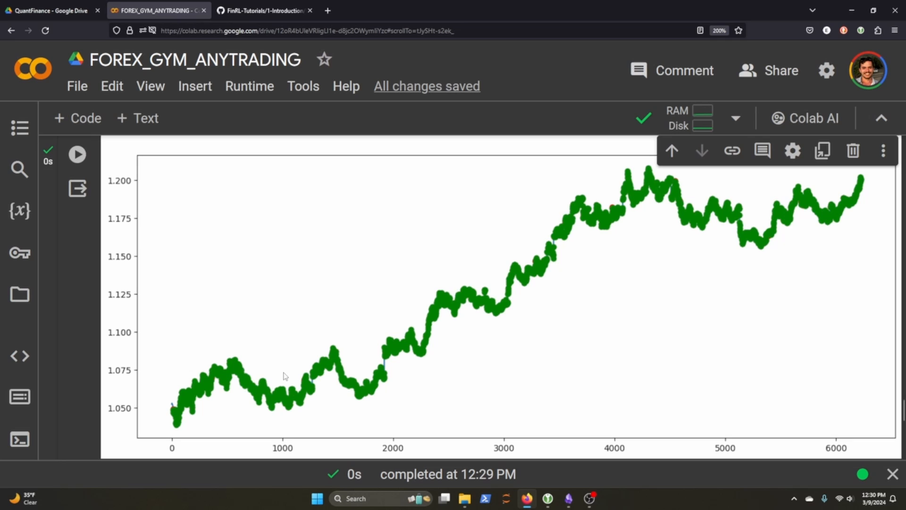
{"action": "mouse_move", "coordinate": [171, 358]}
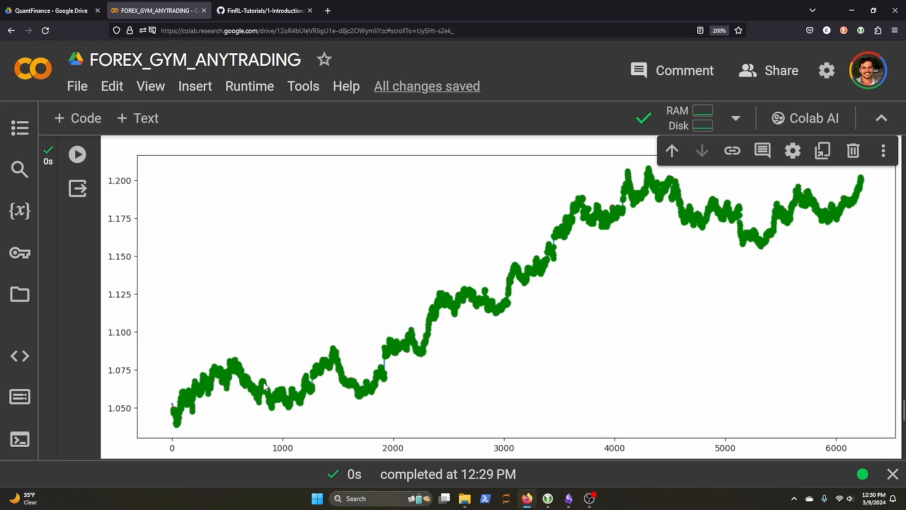
{"action": "mouse_move", "coordinate": [380, 412]}
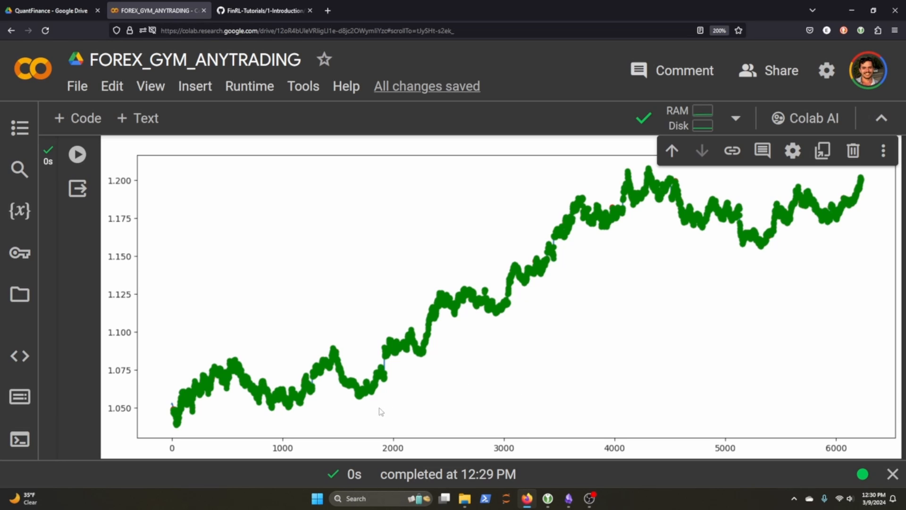
{"action": "mouse_move", "coordinate": [373, 418]}
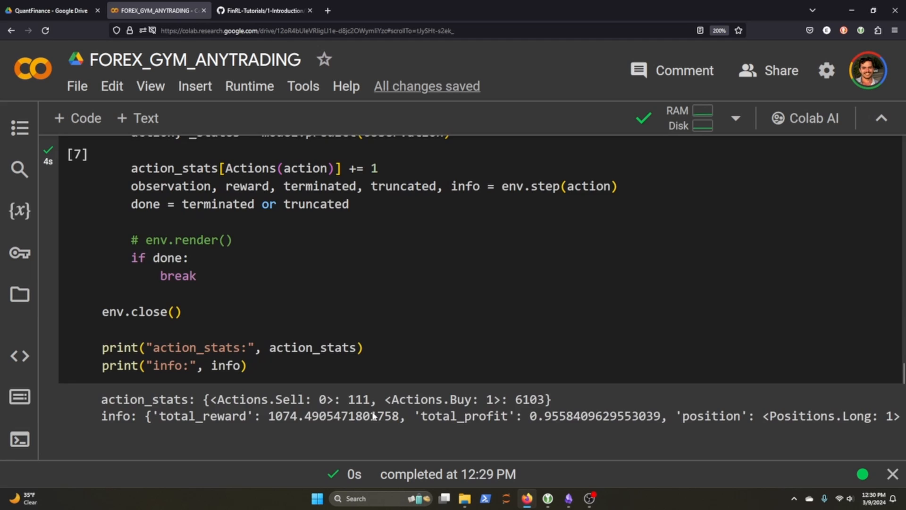
{"action": "scroll", "scroll_direction": "down", "scroll_amount": 3}
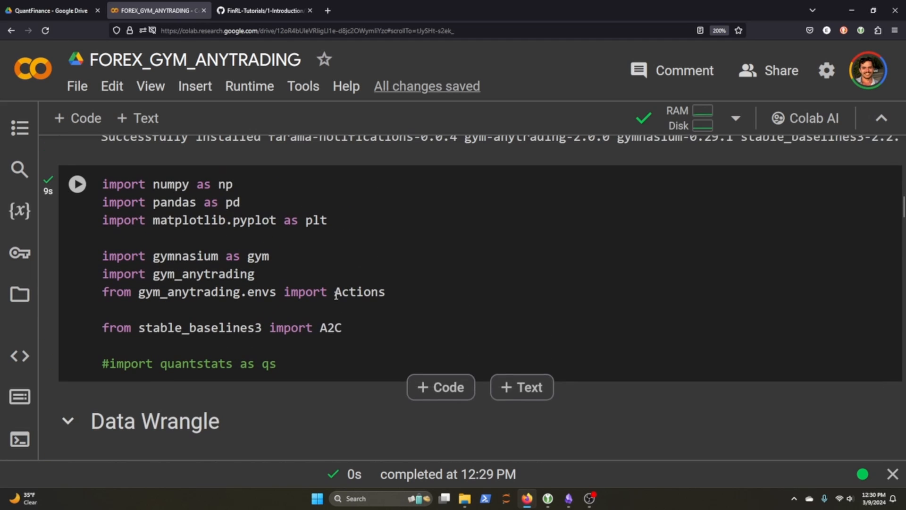
{"action": "mouse_move", "coordinate": [191, 283]}
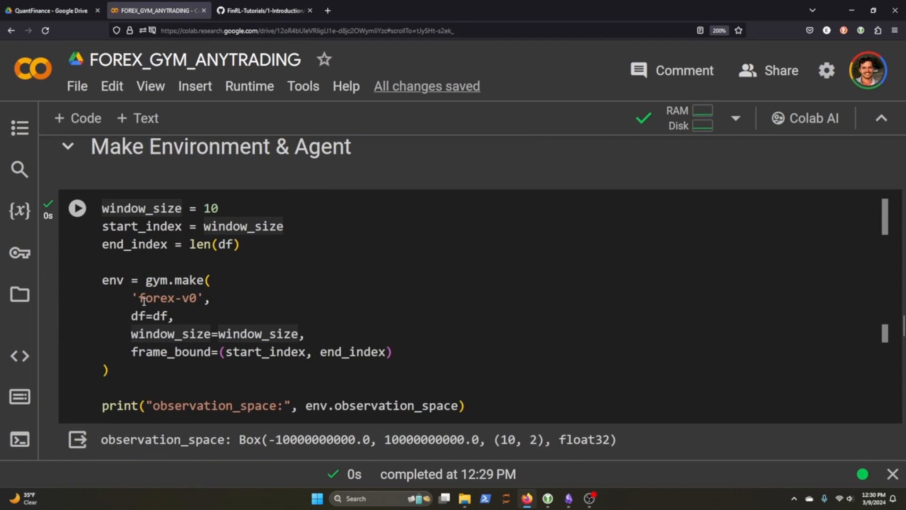
{"action": "double_click", "coordinate": [161, 298]}
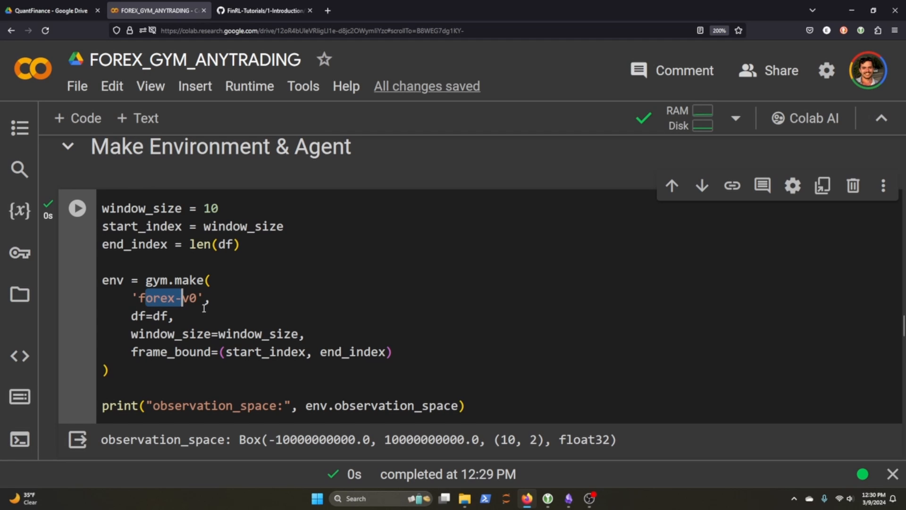
{"action": "scroll", "scroll_direction": "down", "scroll_amount": 3}
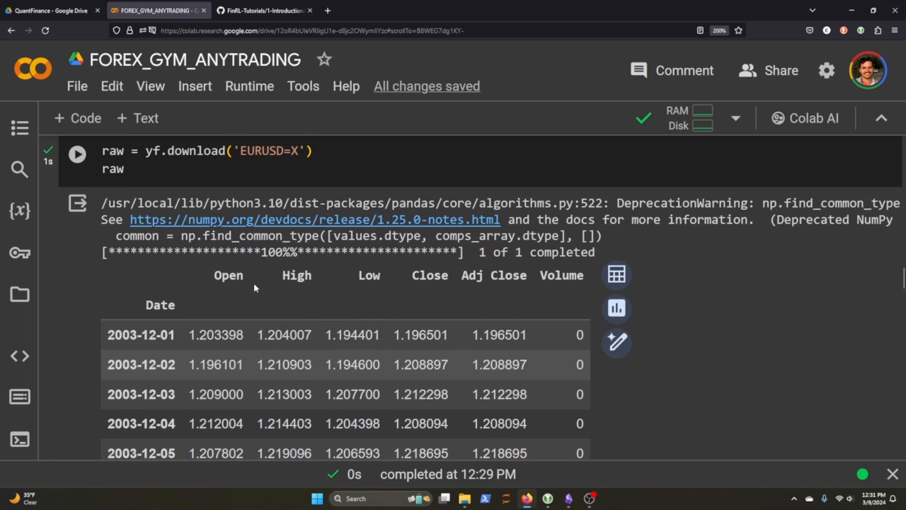
{"action": "scroll", "scroll_direction": "down", "scroll_amount": 3}
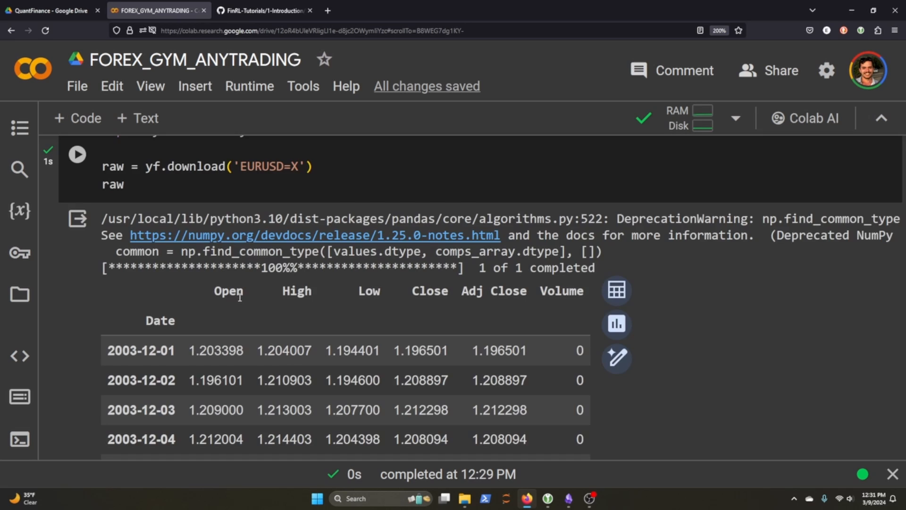
{"action": "scroll", "scroll_direction": "down", "scroll_amount": 3}
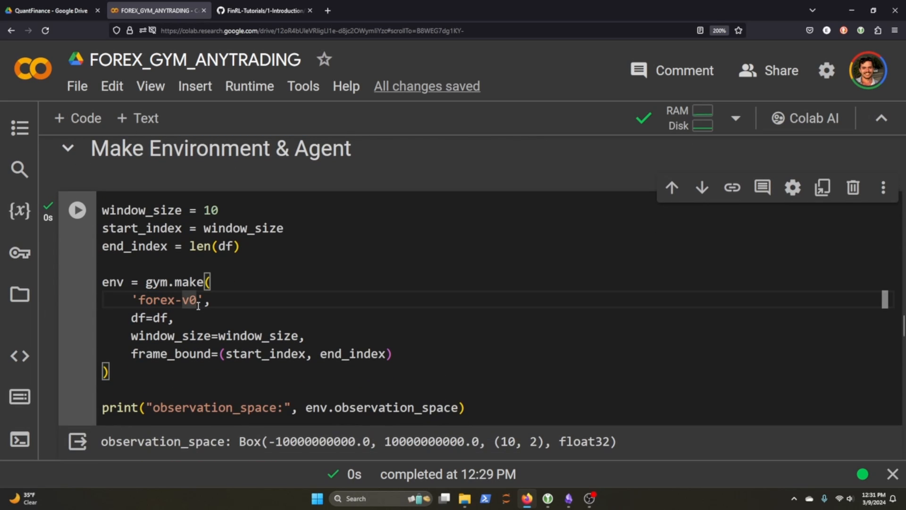
{"action": "double_click", "coordinate": [176, 300]}
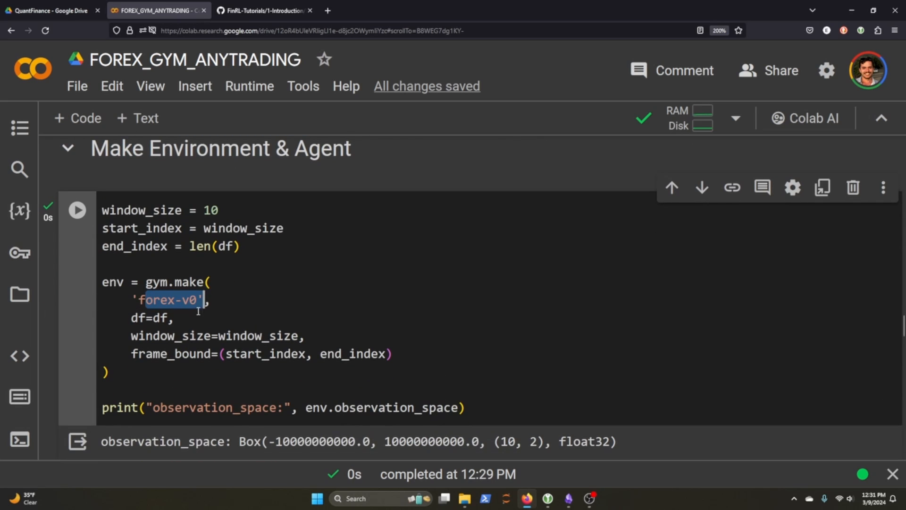